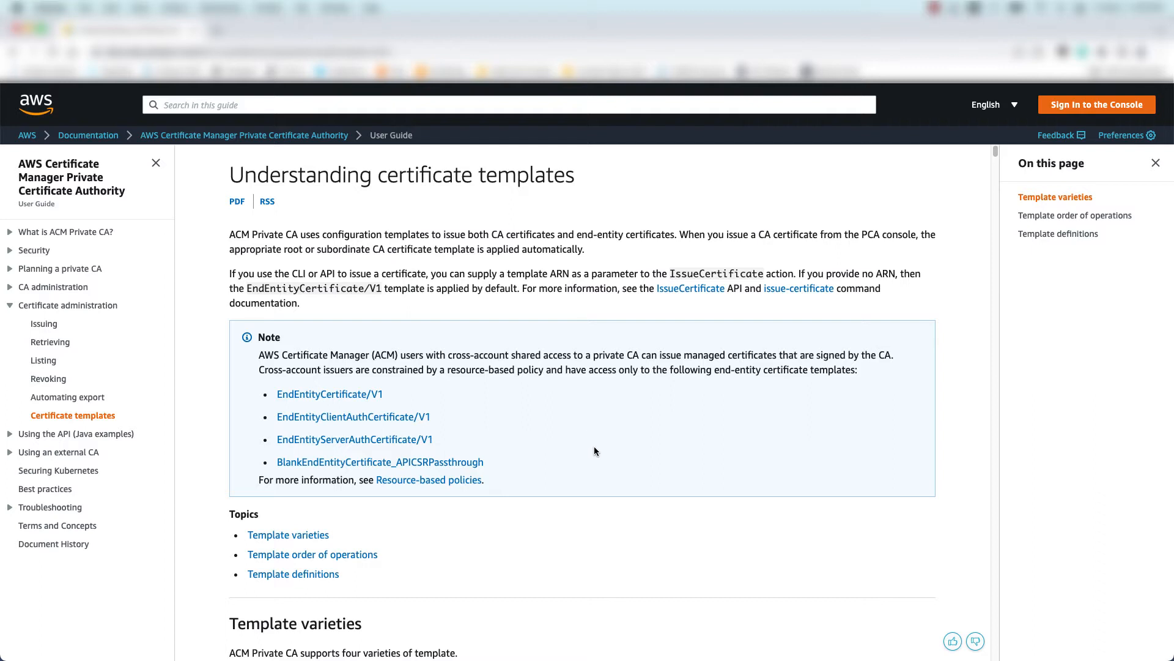
mouse_move(634, 448)
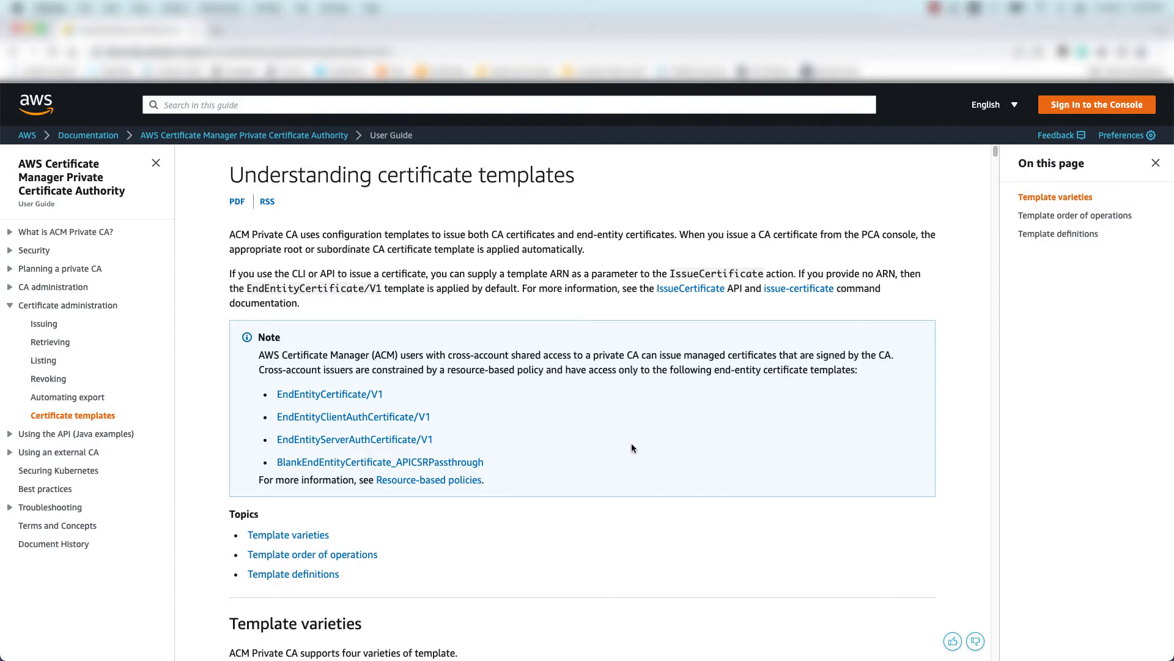
mouse_move(436, 396)
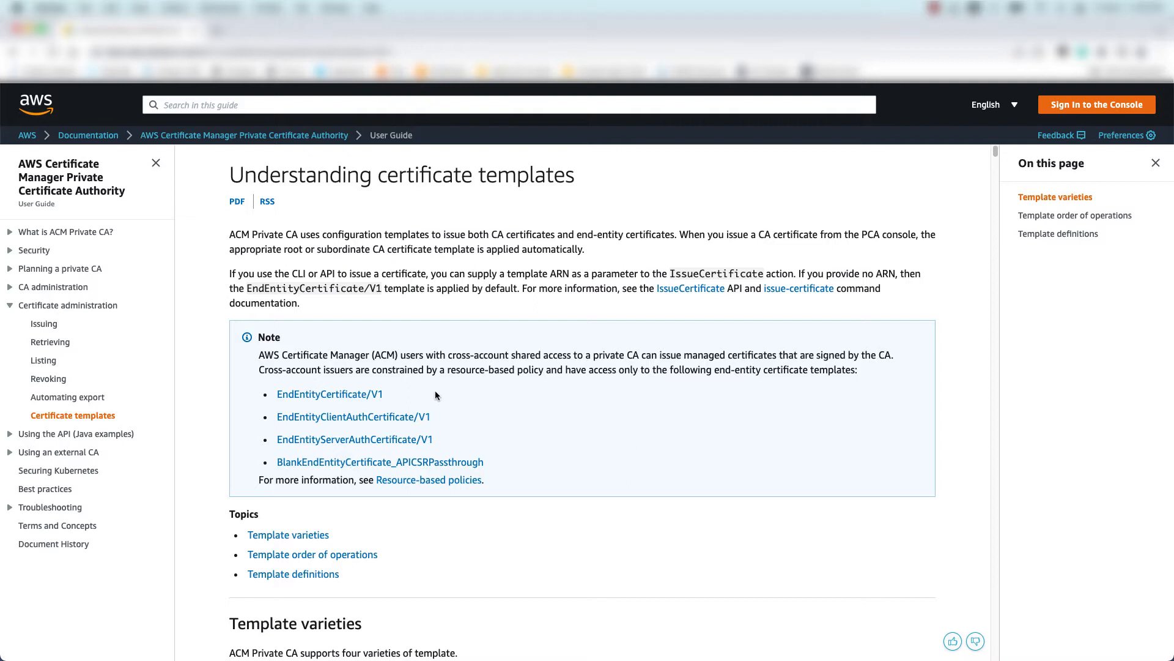
mouse_move(462, 417)
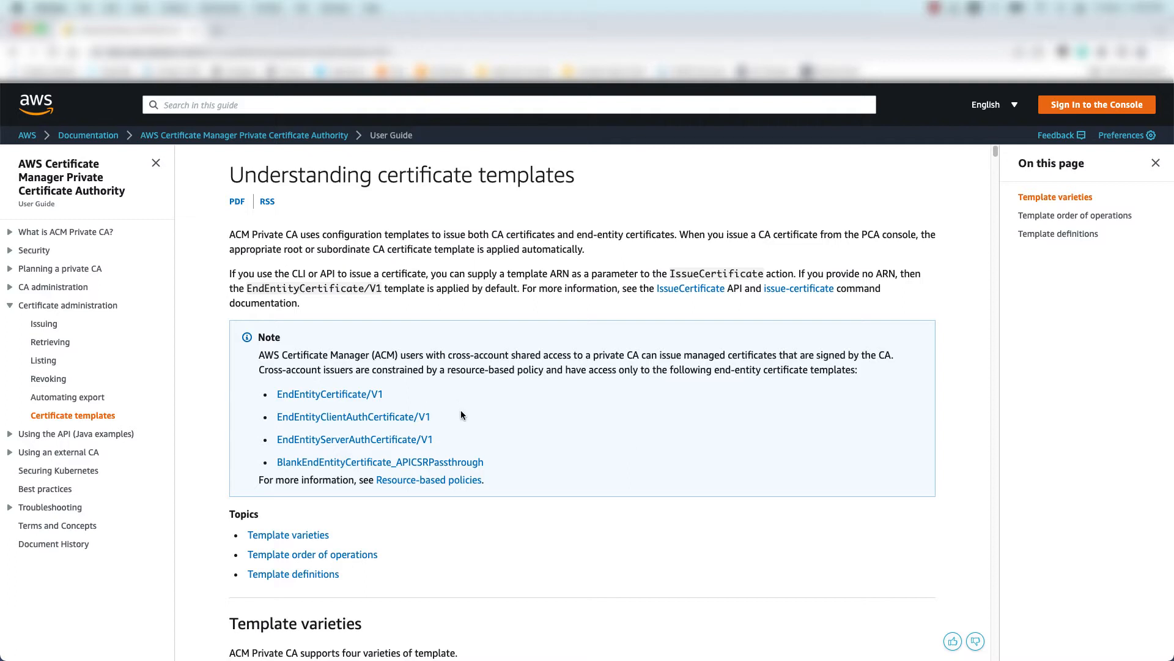
mouse_move(453, 447)
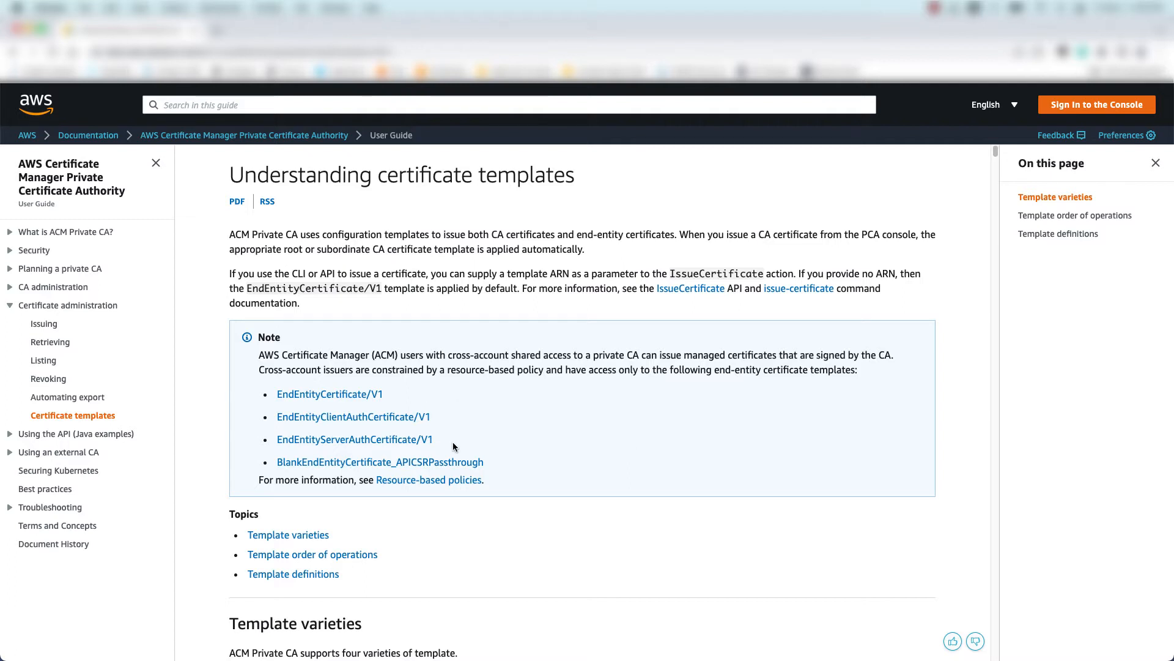
mouse_move(501, 460)
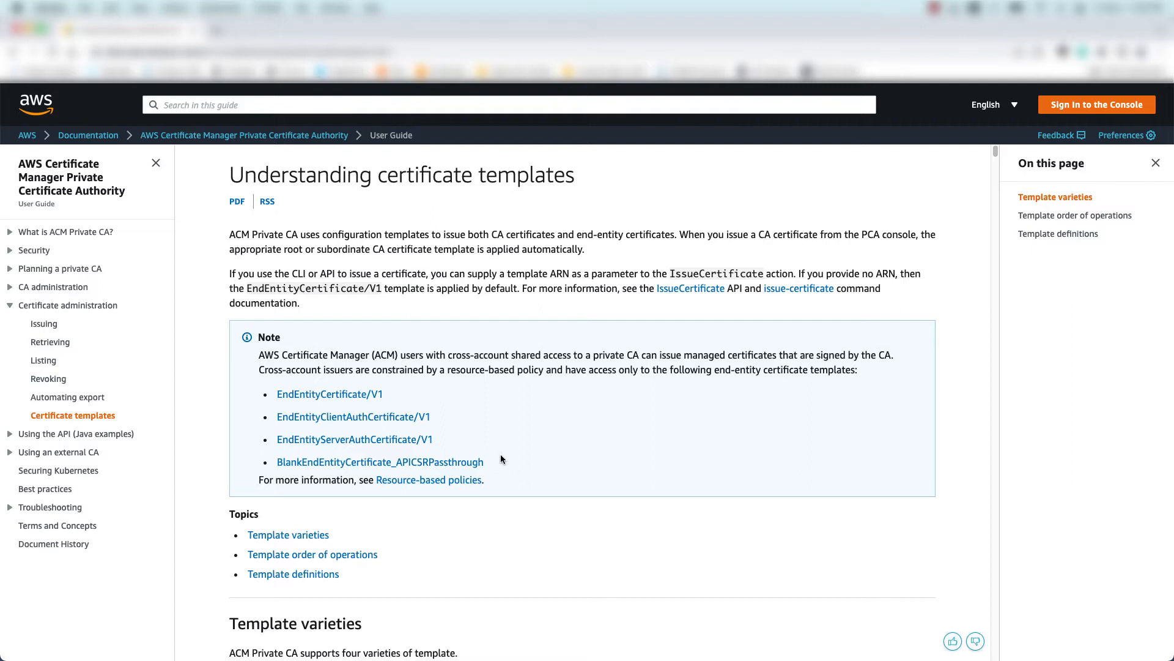
mouse_move(487, 464)
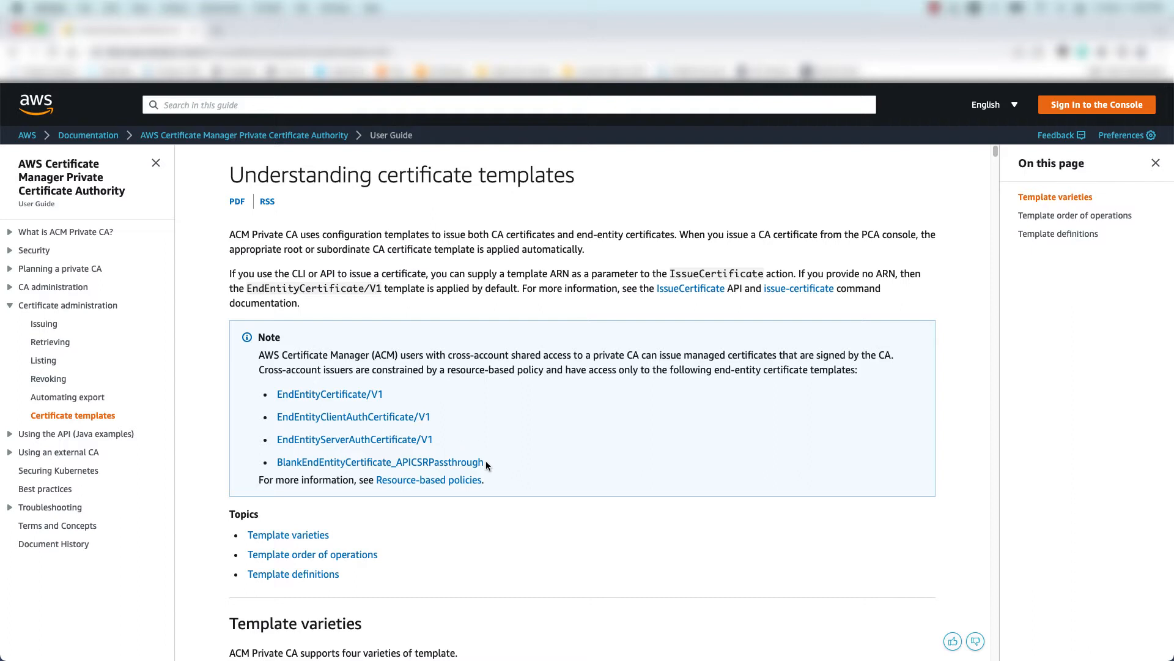
mouse_move(848, 458)
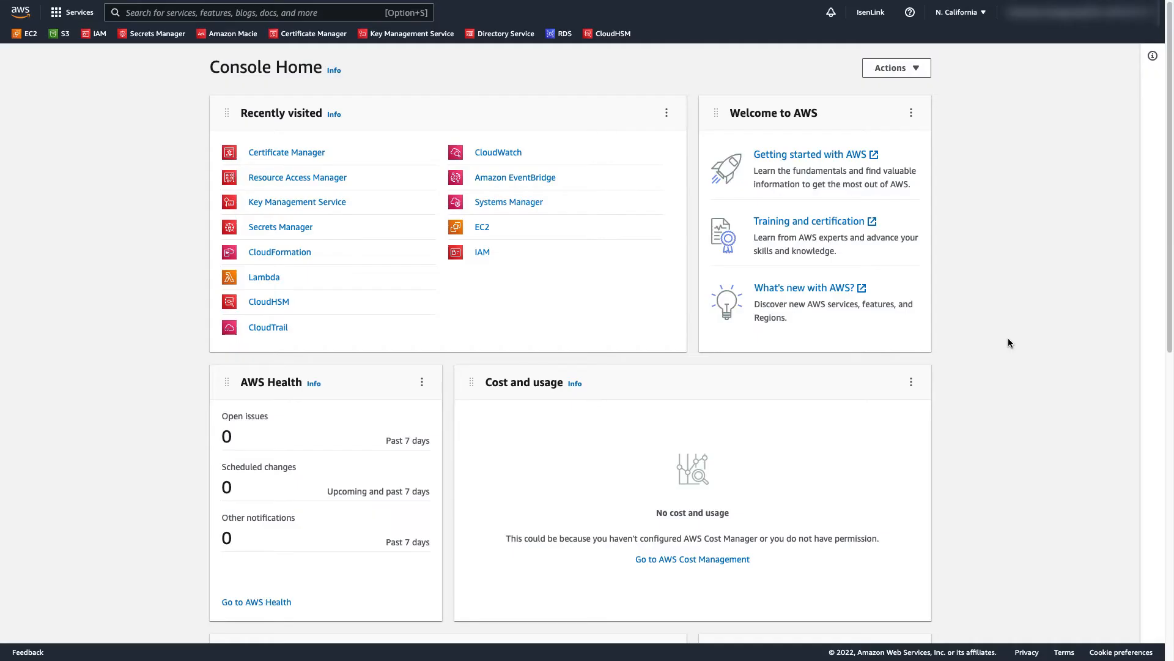
mouse_move(1007, 345)
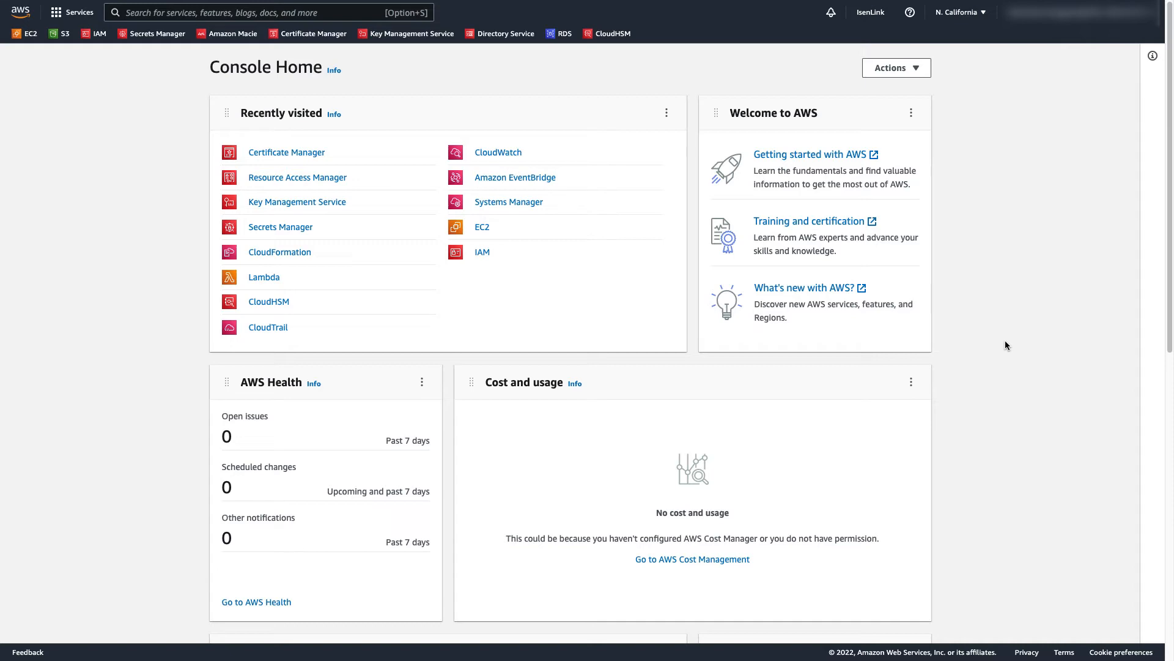
mouse_move(287, 151)
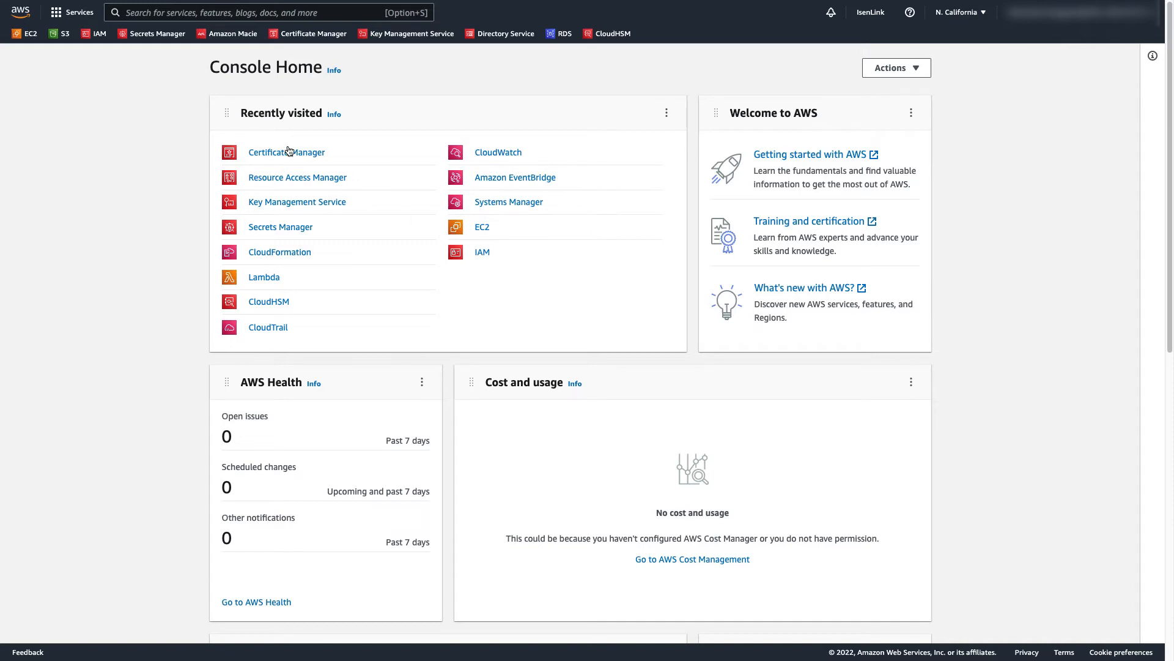
- From Private CA, open Manage resource shares for the RAM Sharing Demo Issuing CA
left_click(286, 152)
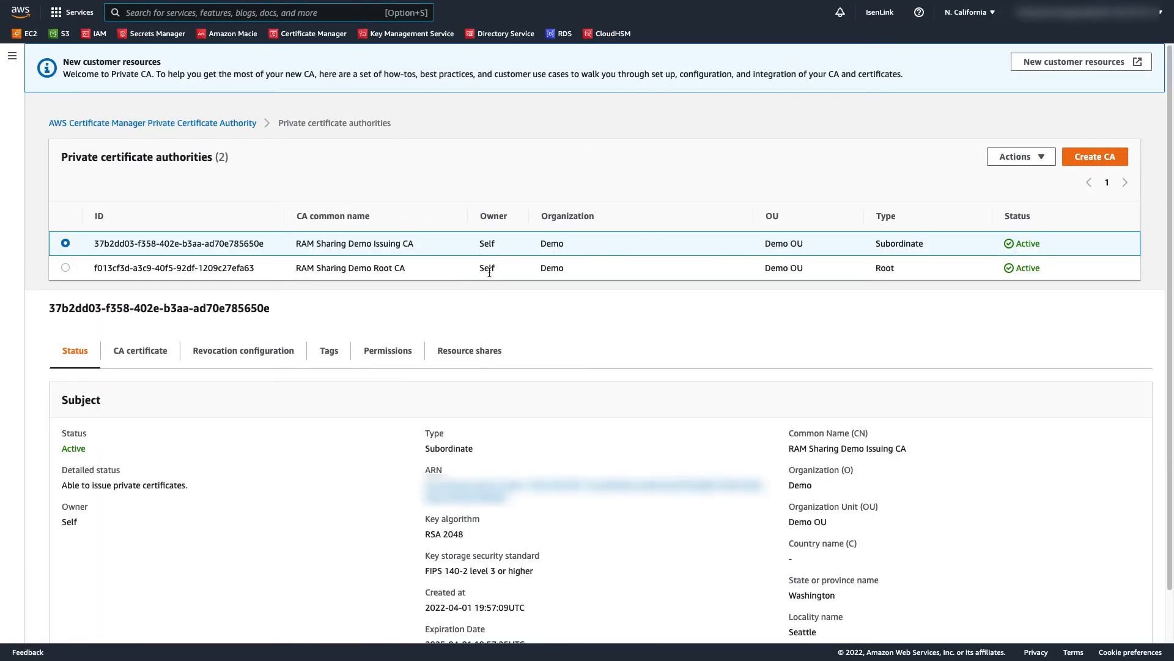
mouse_move(511, 278)
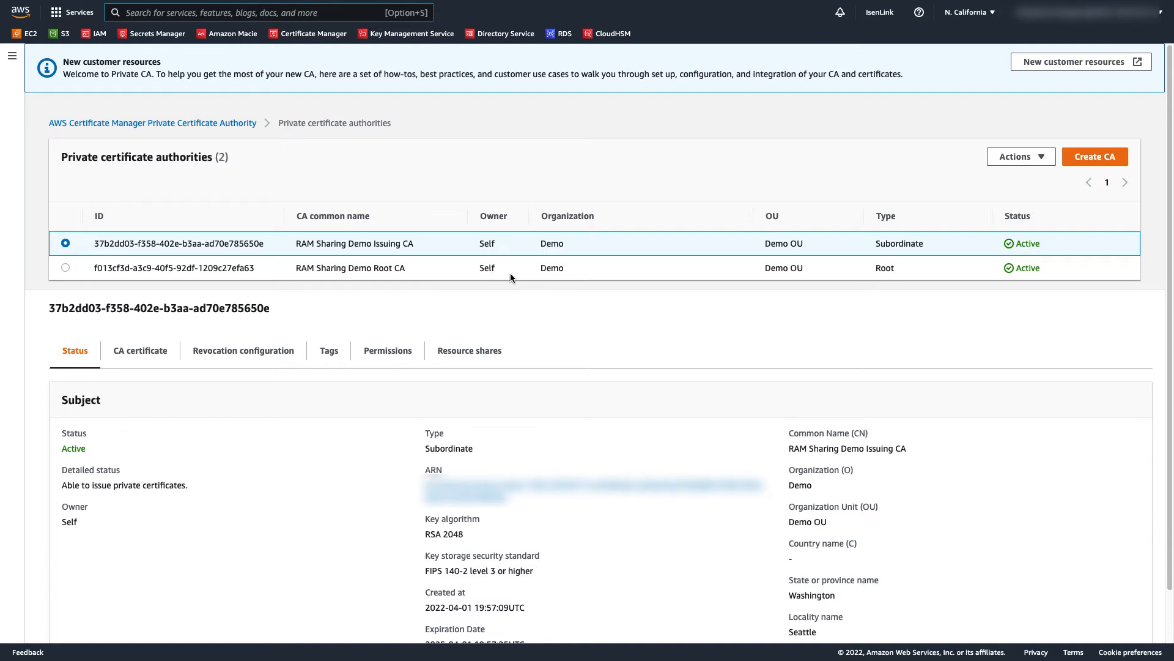
mouse_move(498, 284)
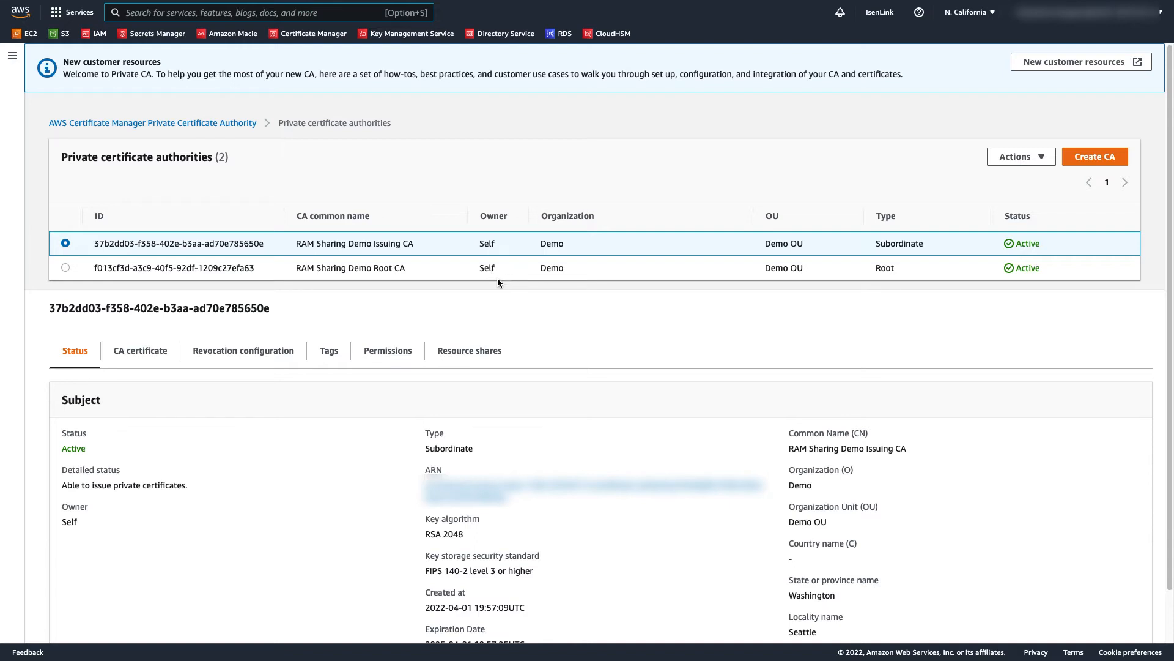
mouse_move(545, 270)
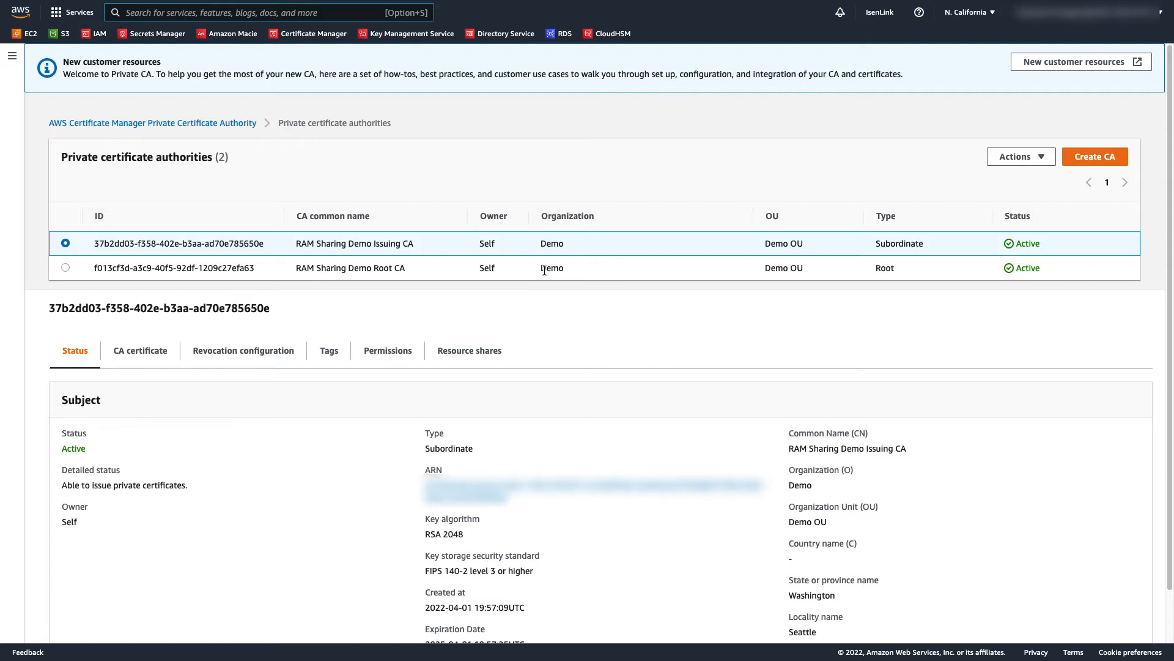
mouse_move(525, 252)
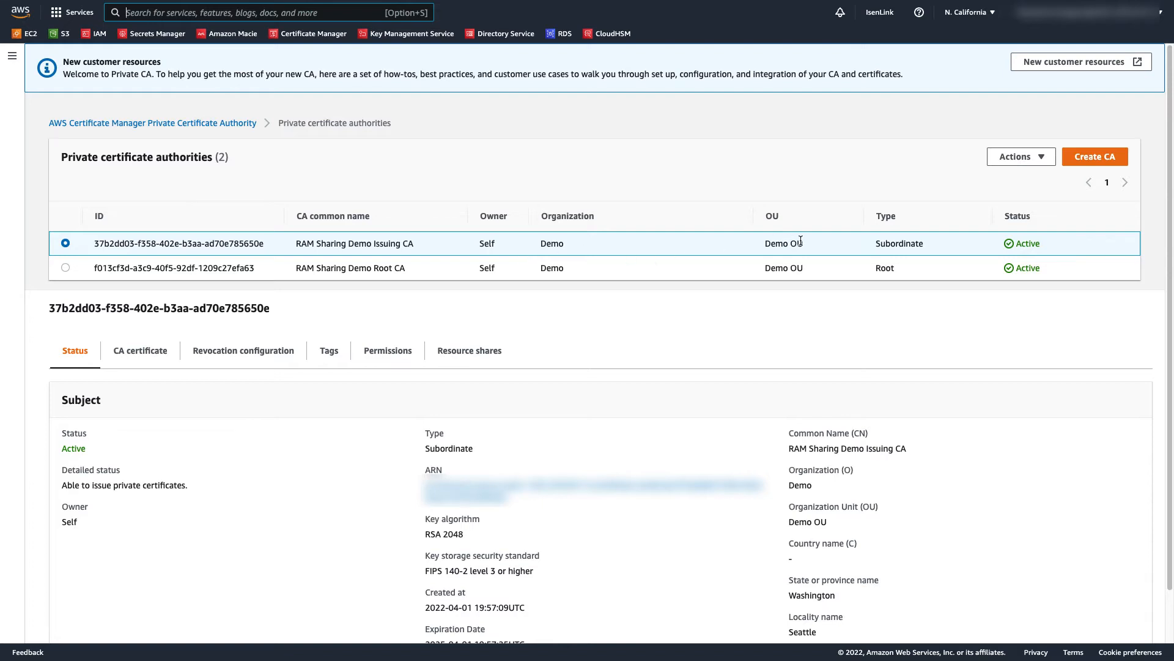
mouse_move(984, 240)
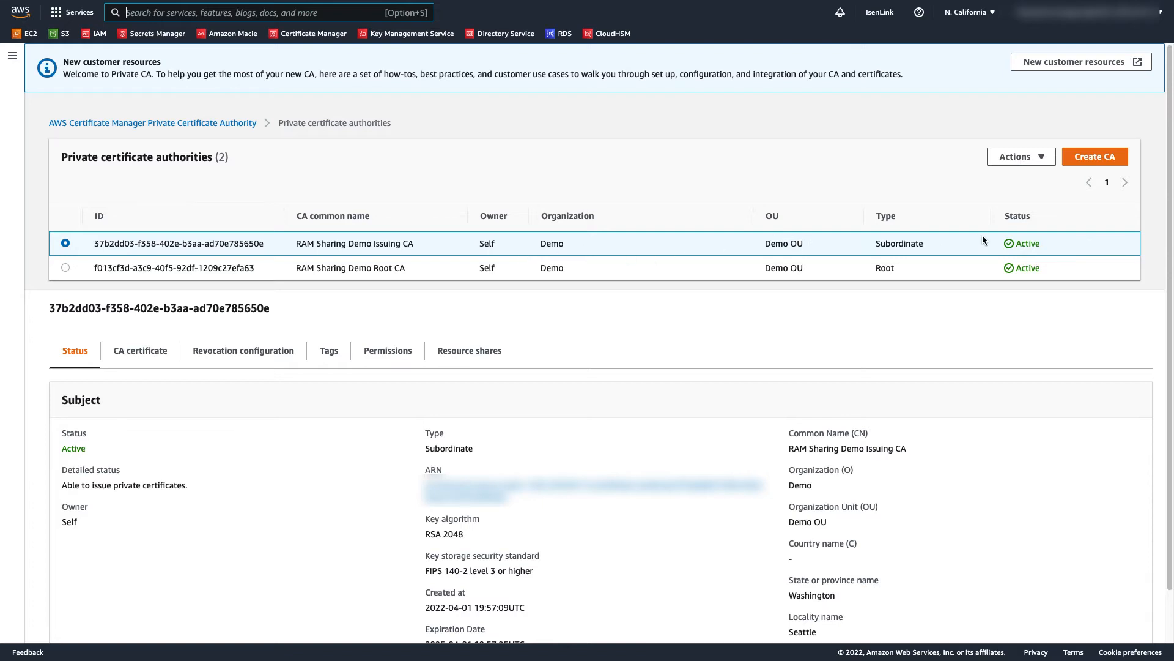
left_click(1020, 157)
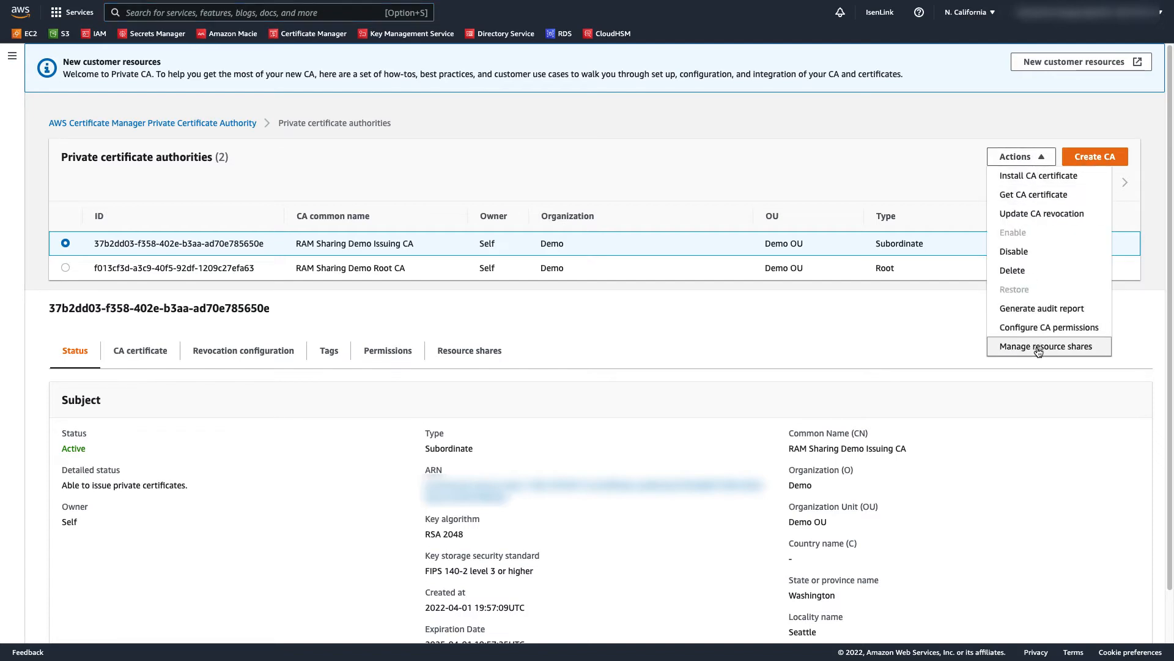
left_click(1047, 347)
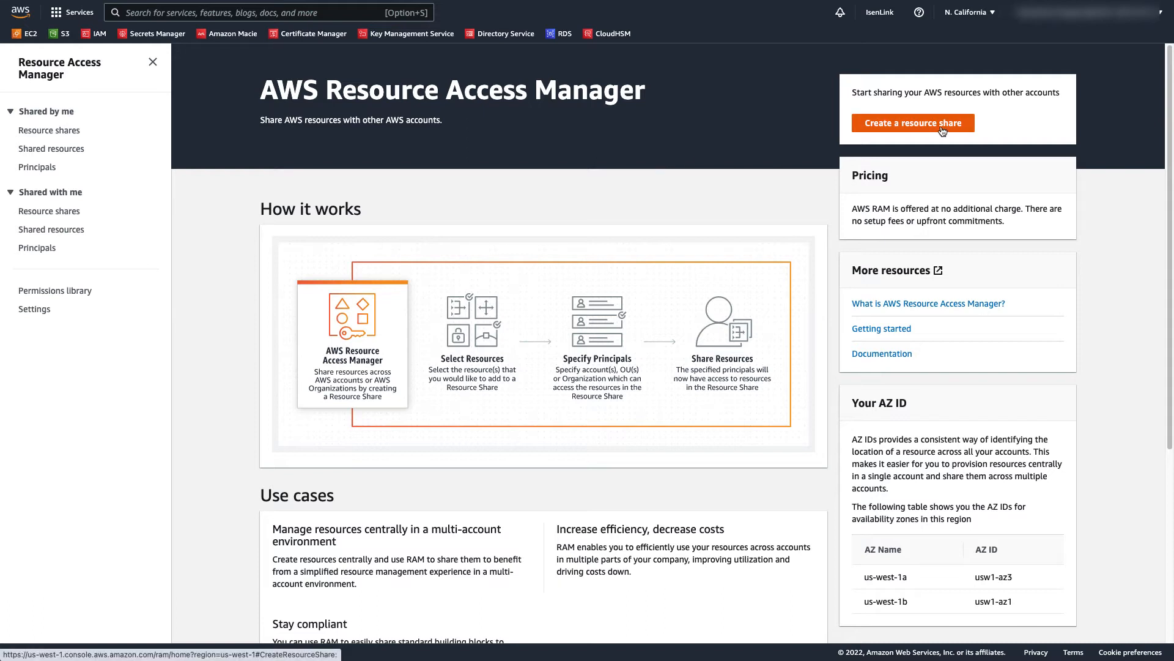
- Name the new share 'Demo' and select the subordinate Issuing CA under Private CAs
left_click(911, 123)
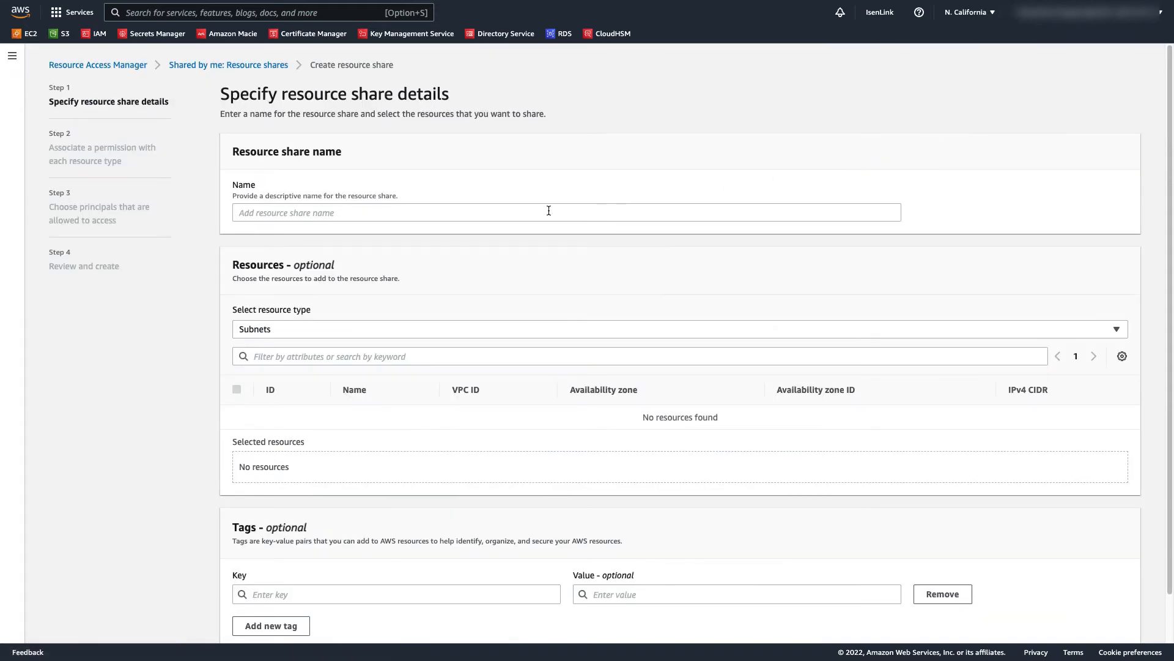
type("Demo")
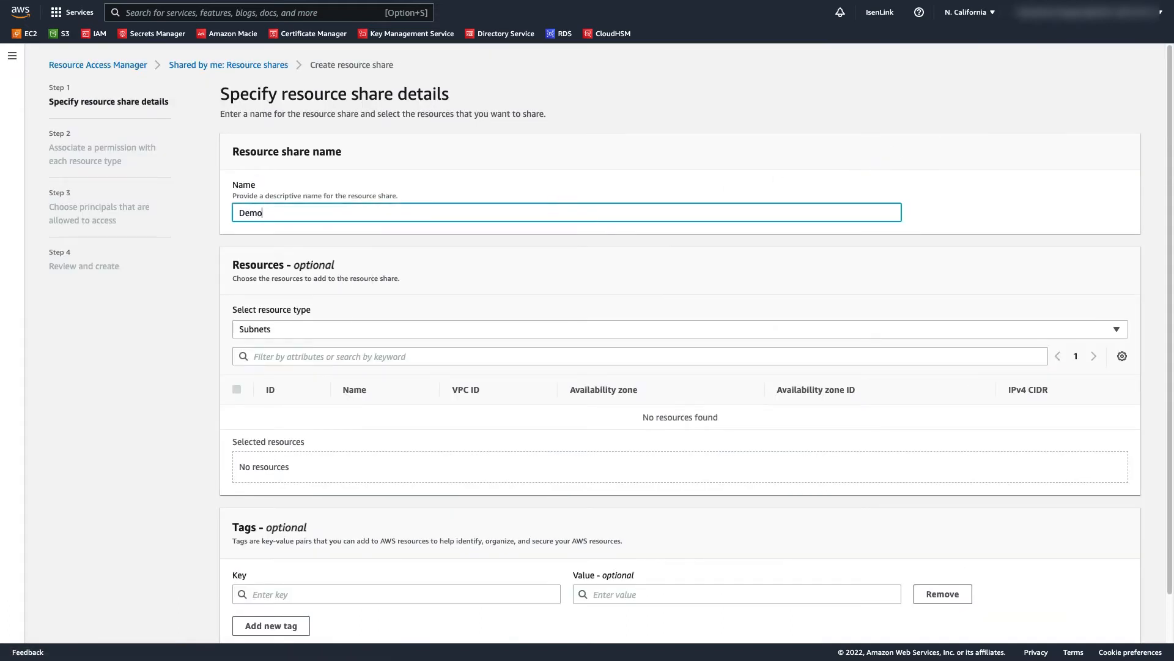
mouse_move(561, 223)
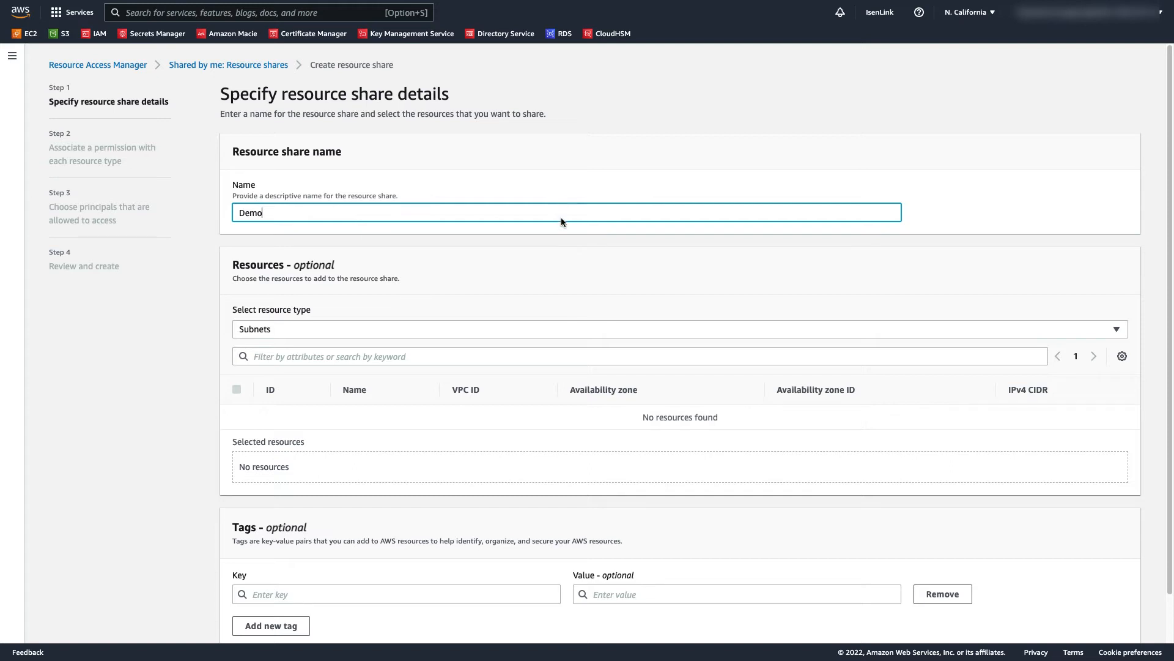
left_click(678, 329)
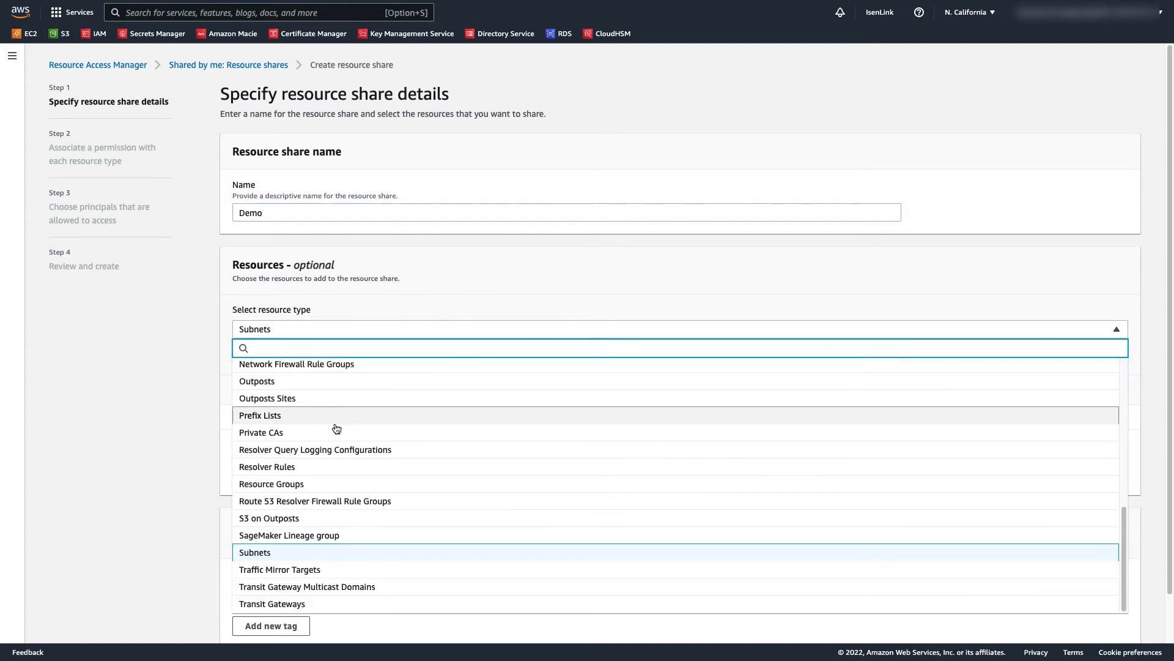
left_click(261, 433)
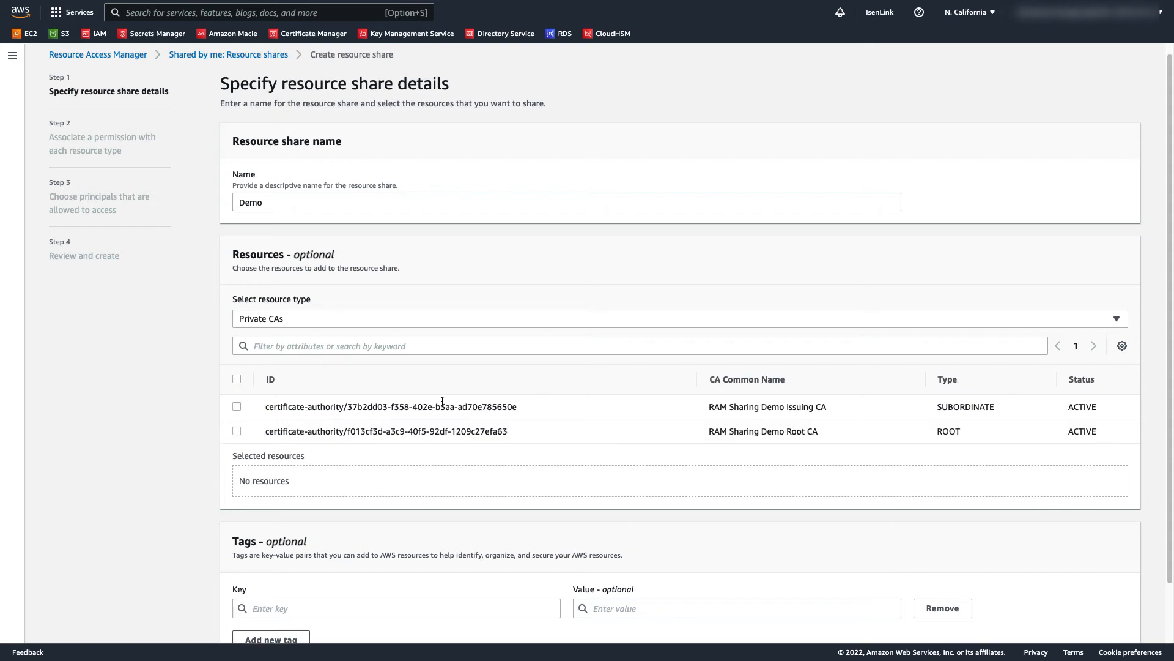
mouse_move(339, 394)
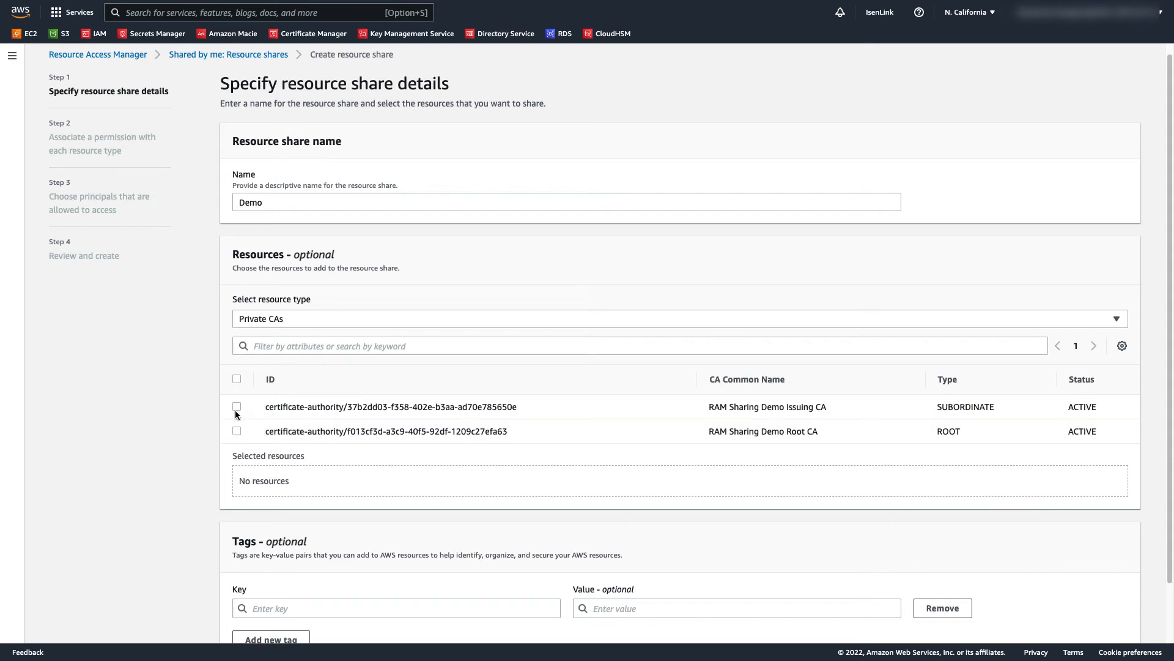
left_click(237, 406)
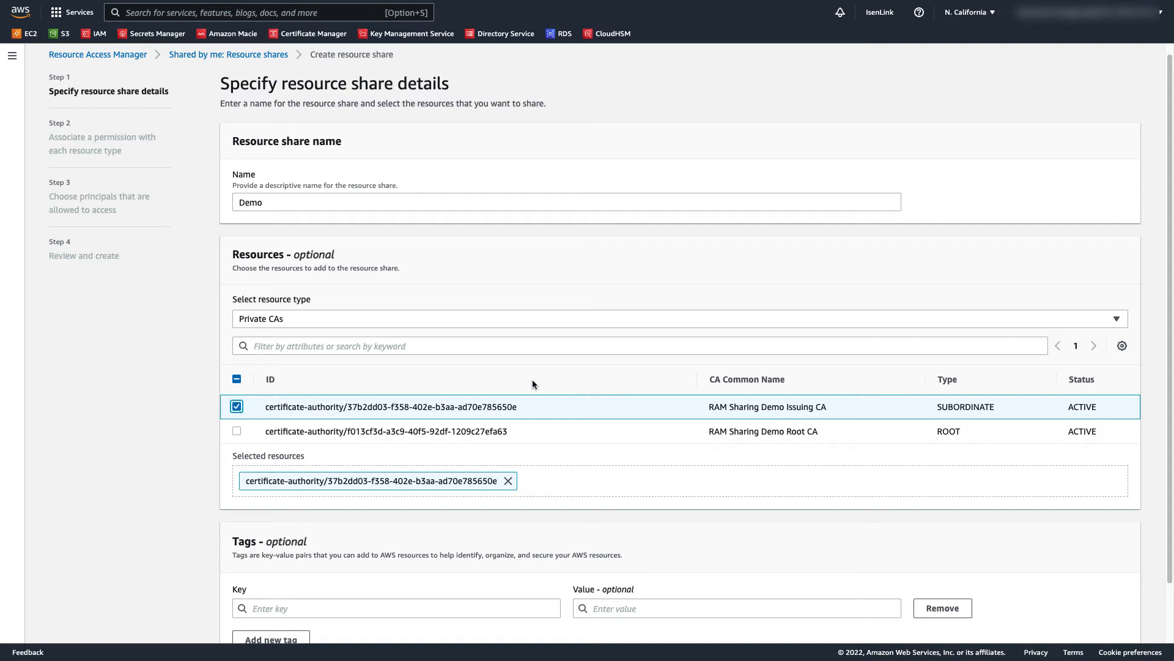
scroll("down", 3)
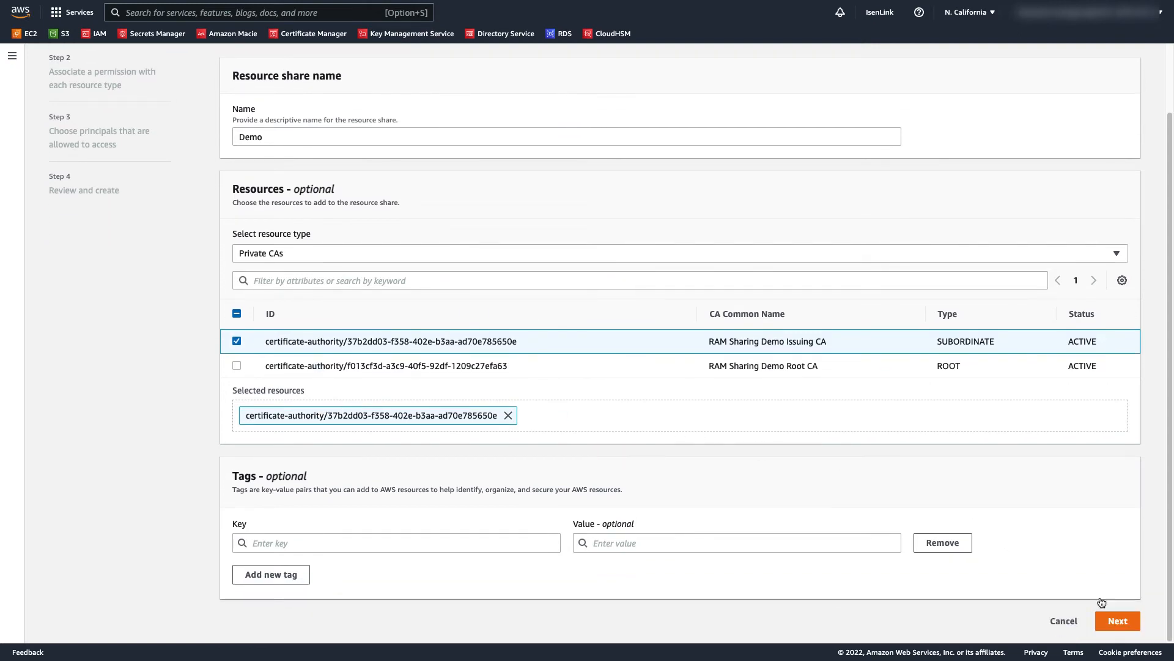
- Advance to the permissions step, keeping AWSRAMDefaultPermissionCertificateAuthority
left_click(1117, 620)
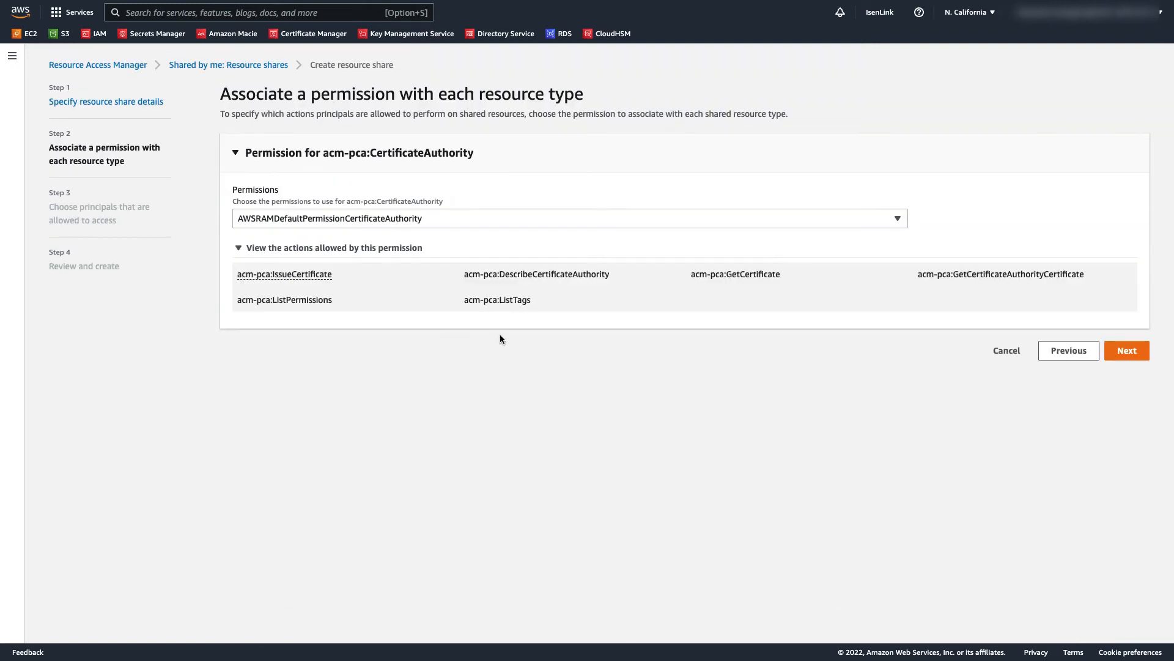
mouse_move(781, 398)
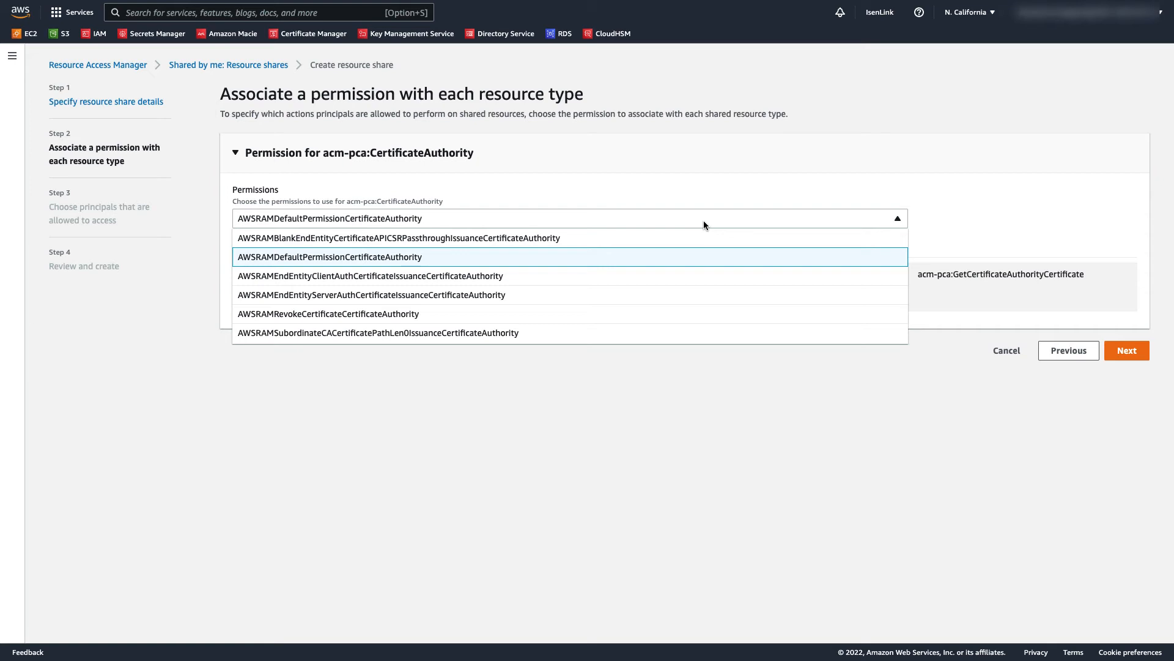
mouse_move(567, 276)
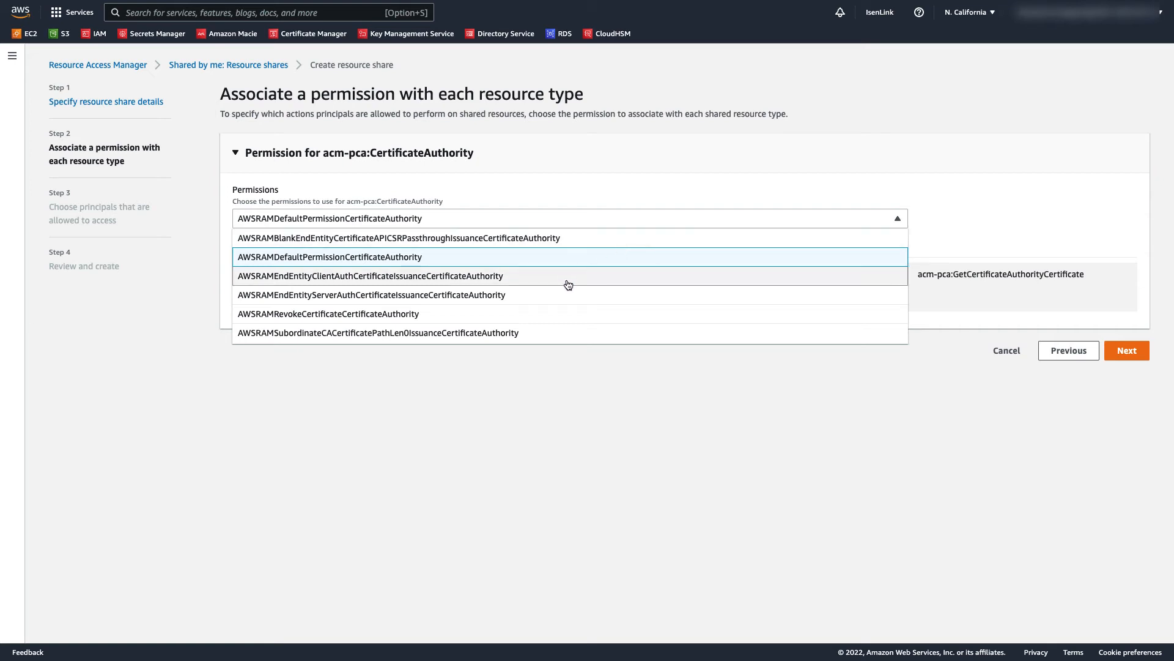
mouse_move(567, 286)
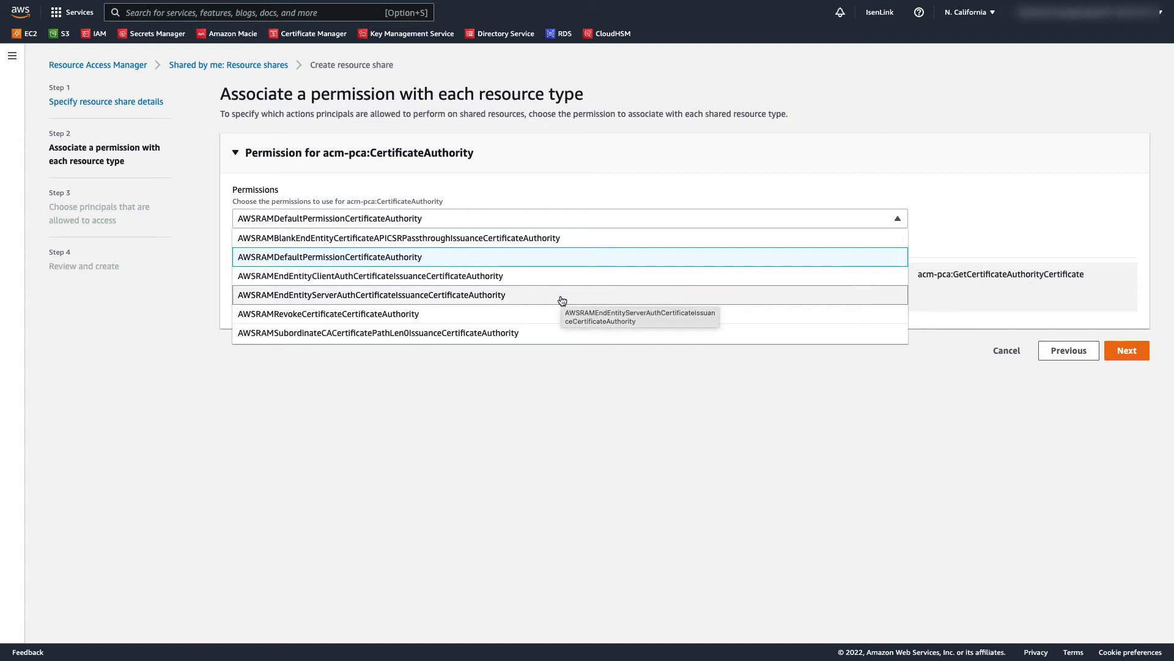
mouse_move(560, 314)
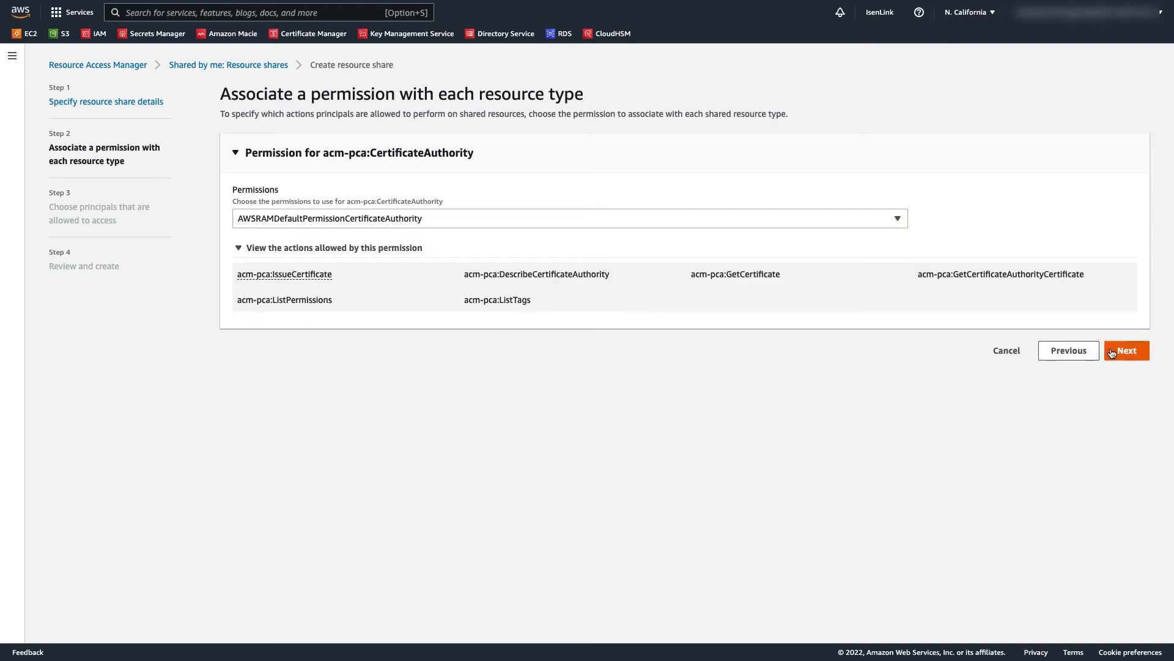
- Add the entered 12-digit AWS account ID as an allowed principal
left_click(1126, 350)
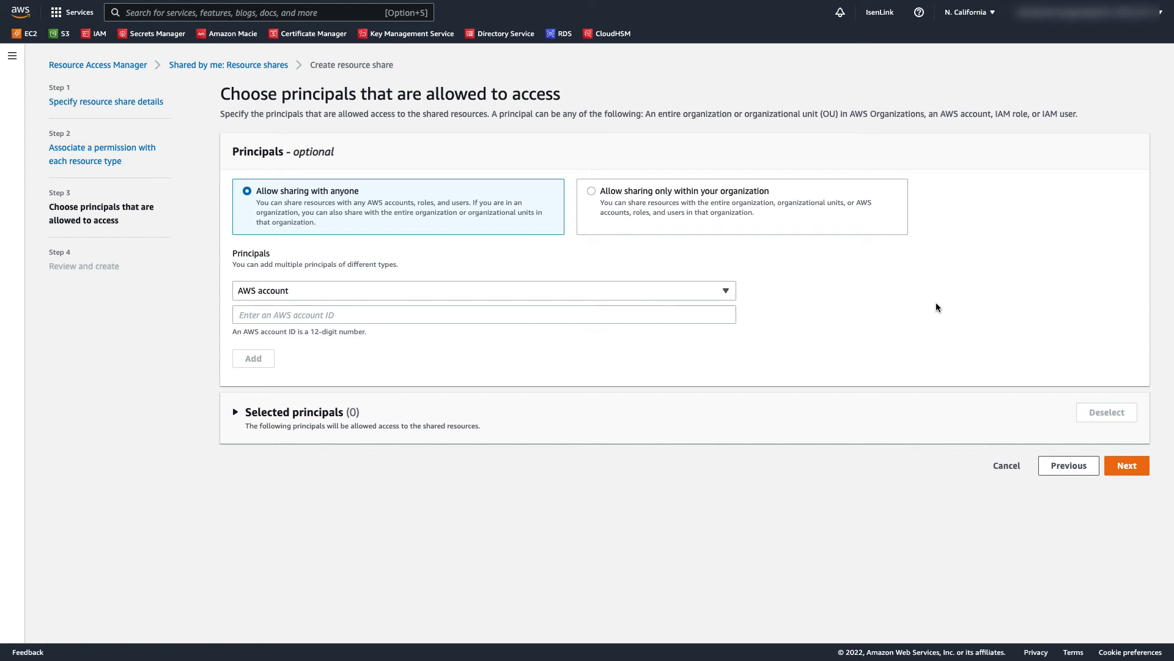
mouse_move(487, 214)
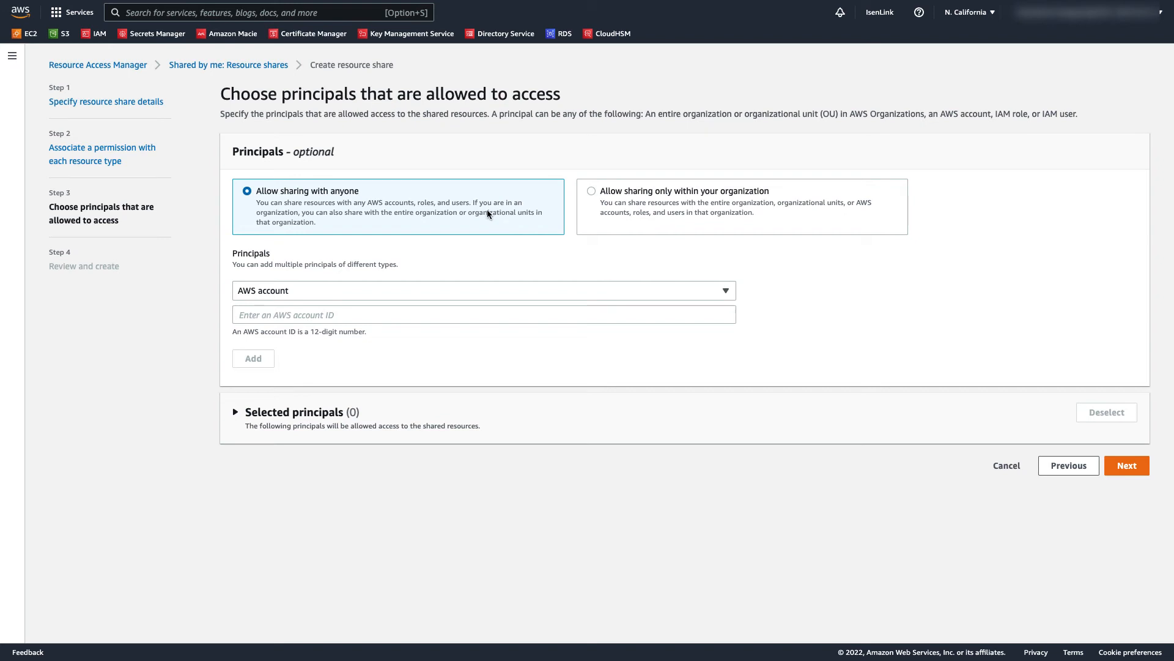
mouse_move(507, 223)
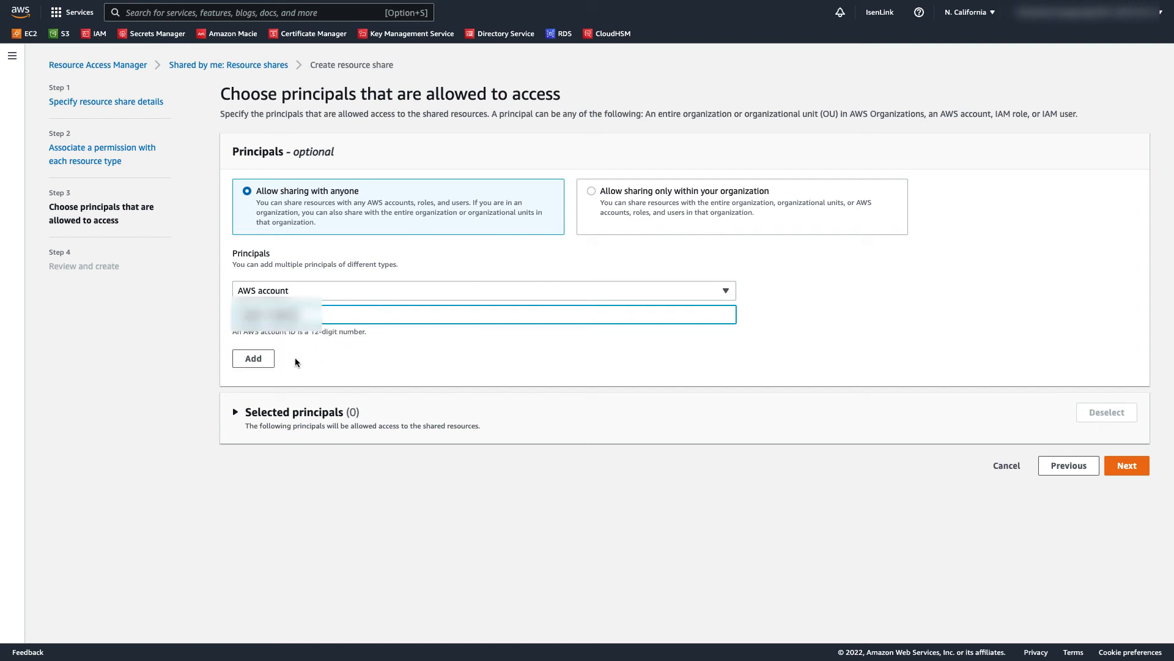
left_click(253, 358)
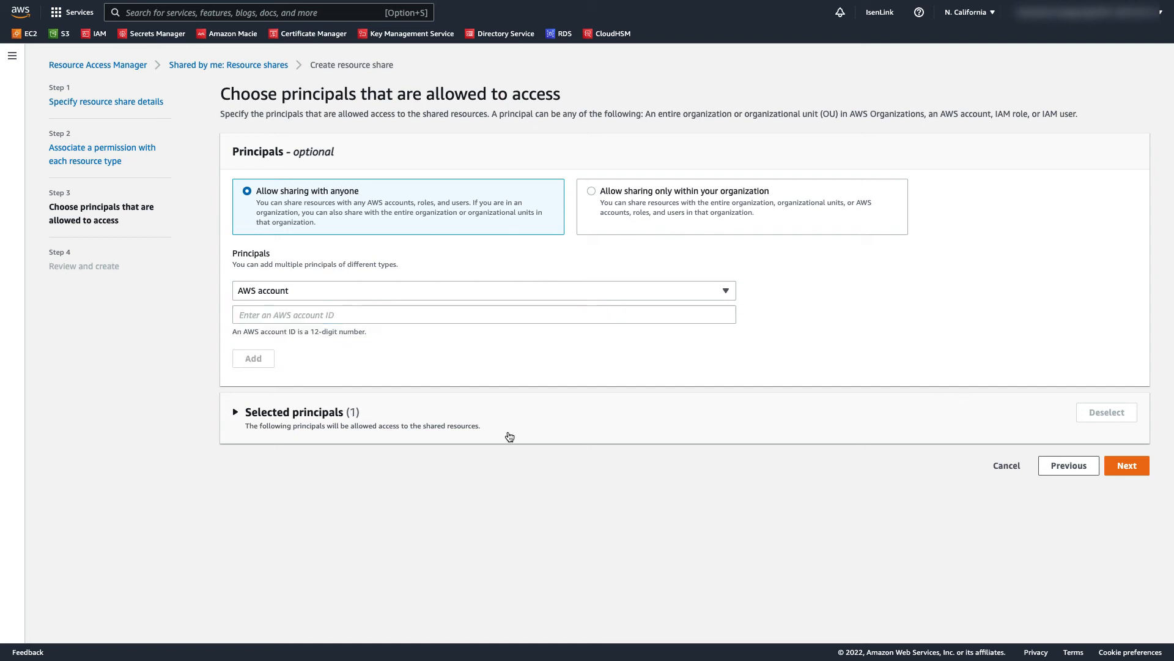
left_click(235, 411)
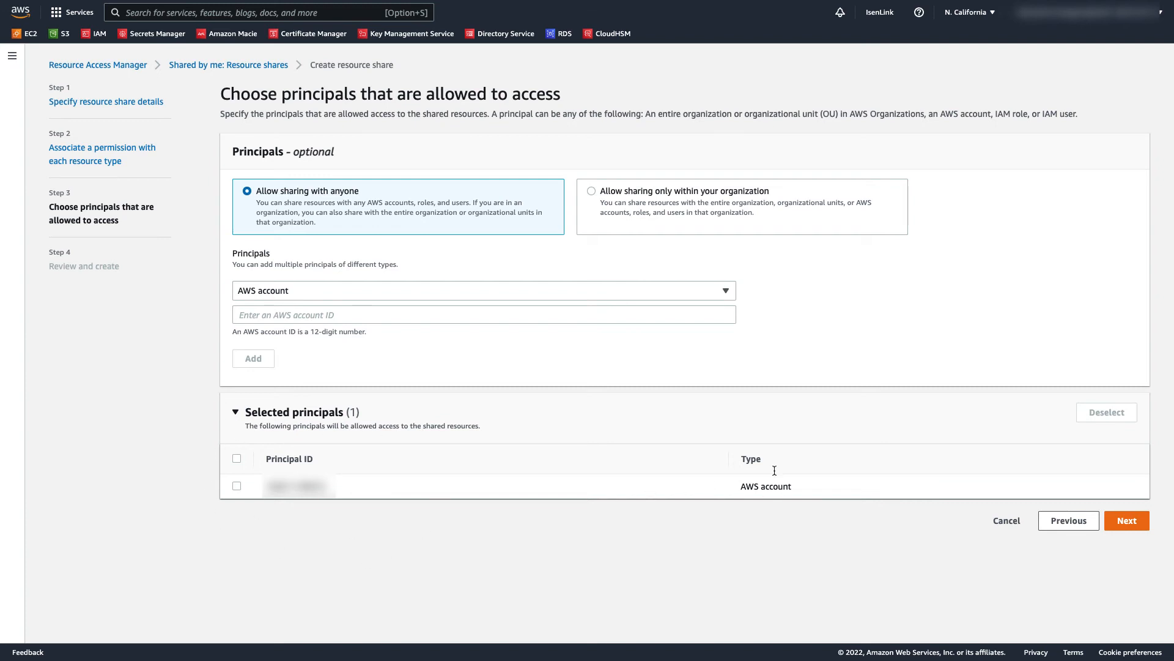
left_click(234, 411)
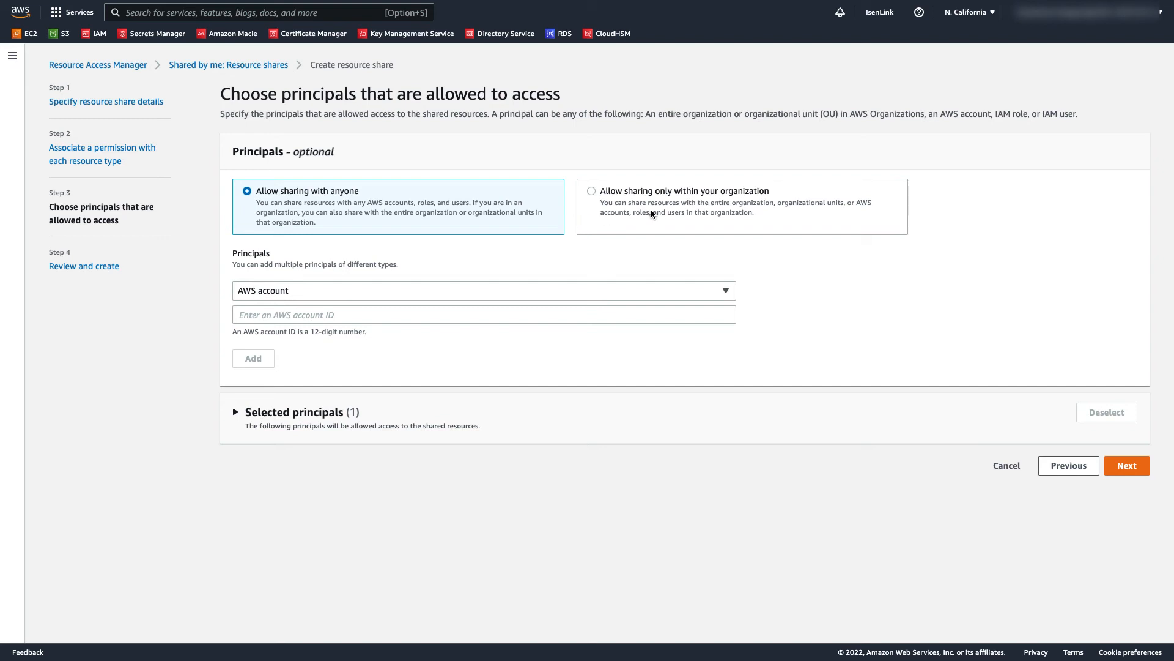
mouse_move(746, 251)
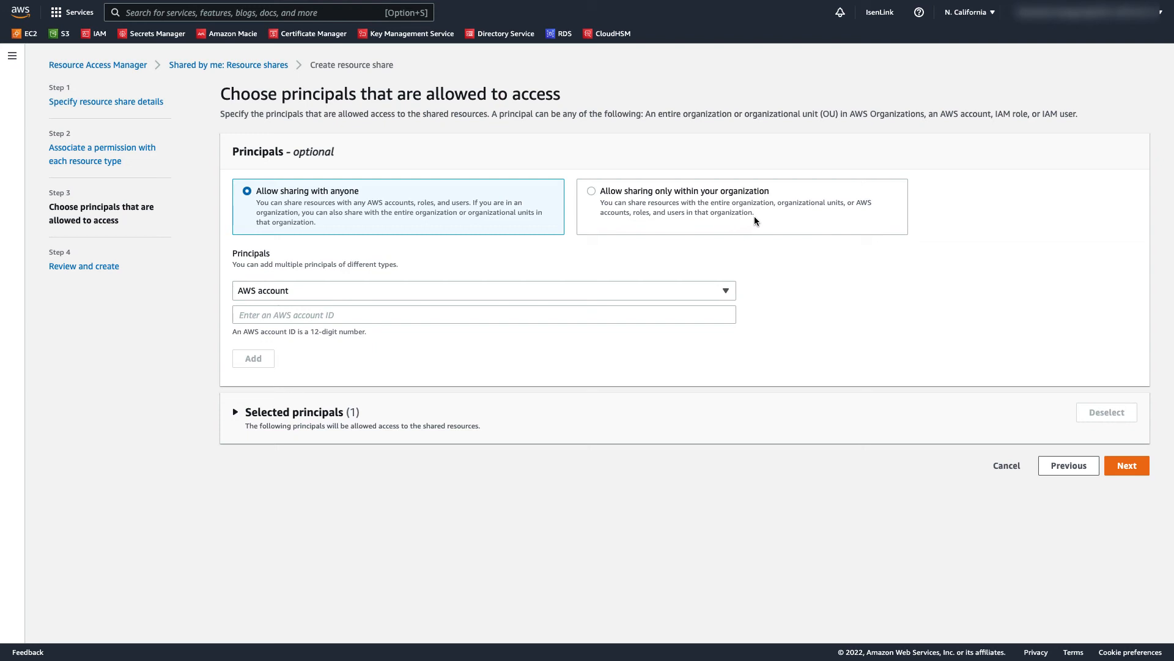
mouse_move(812, 224)
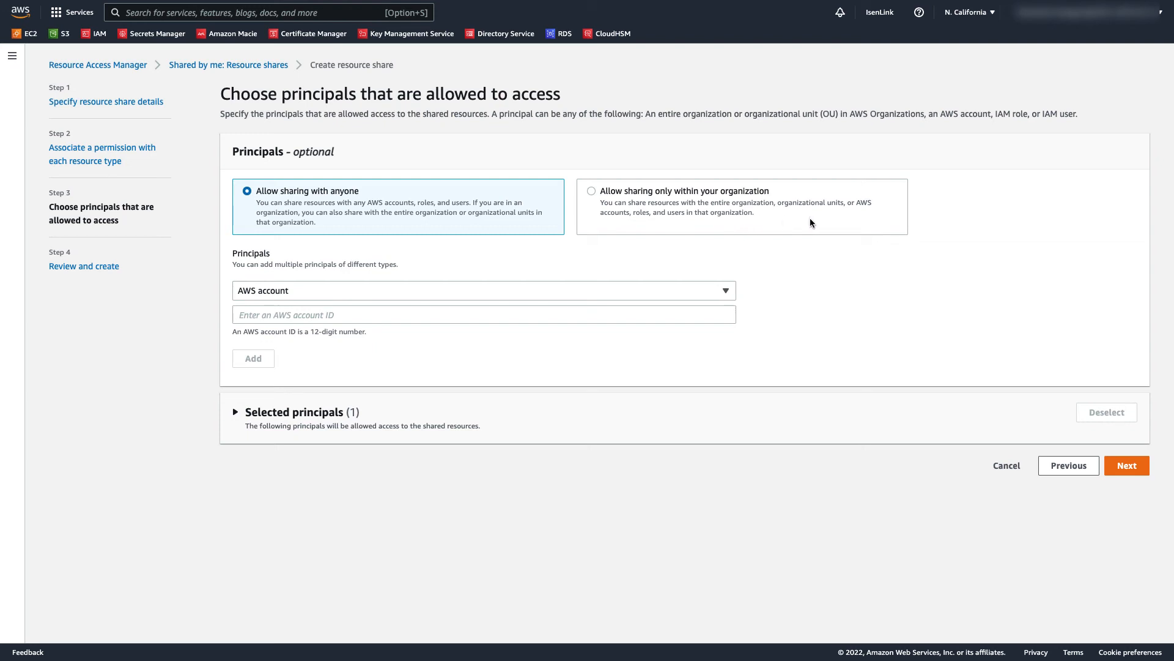
mouse_move(485, 209)
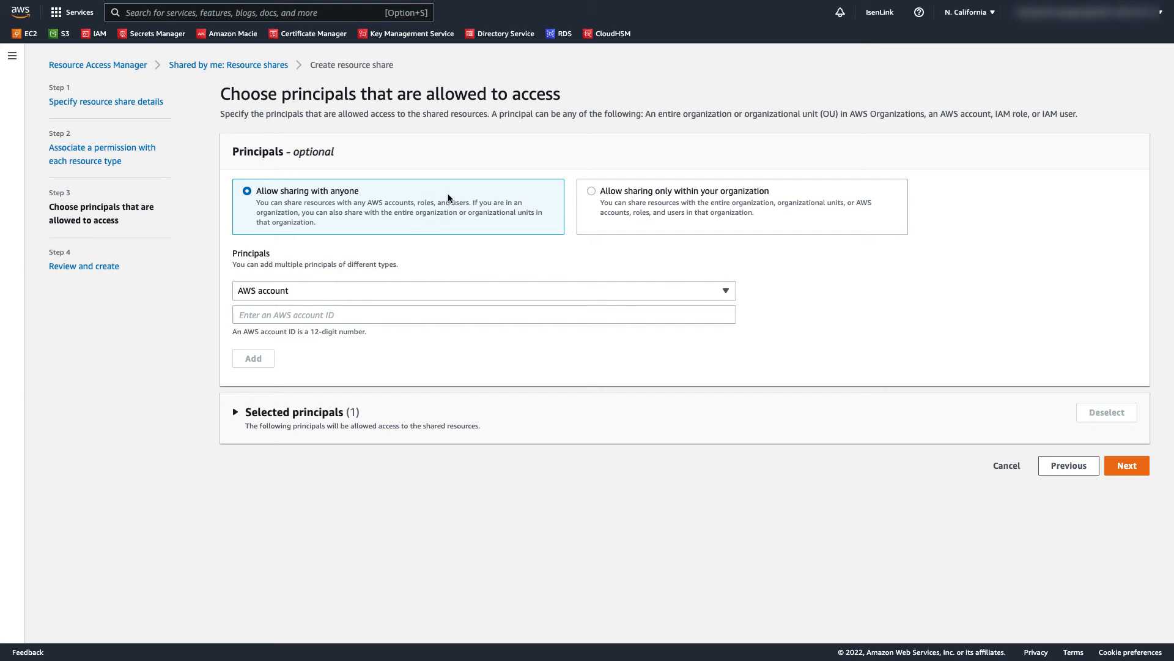
mouse_move(457, 209)
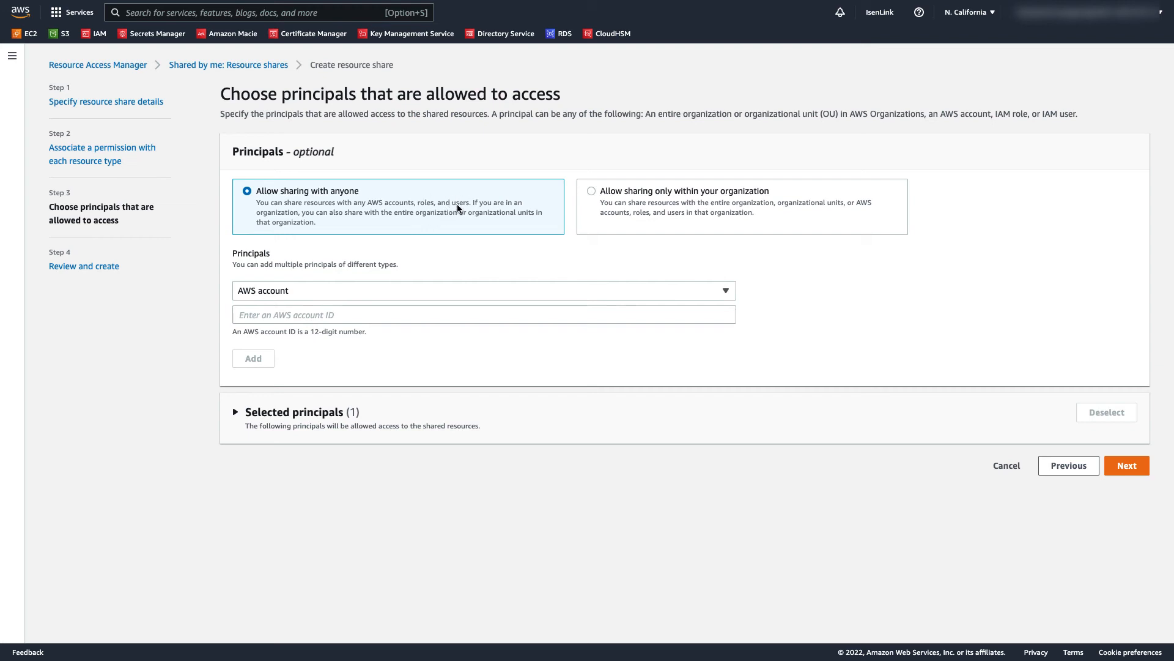
mouse_move(464, 202)
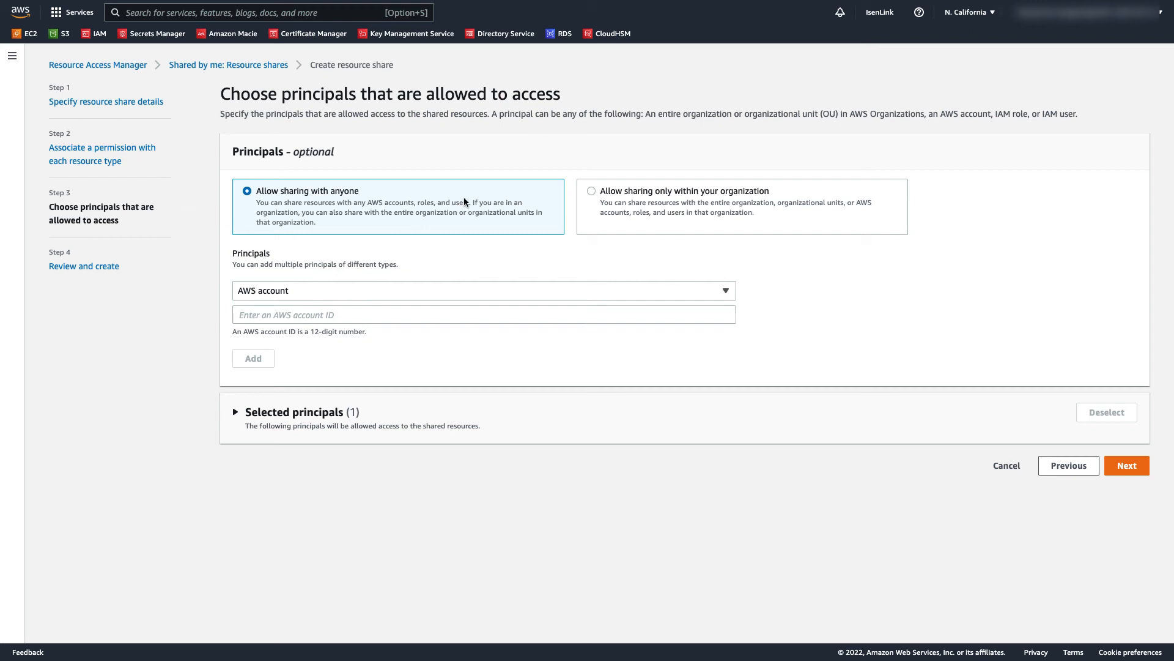
mouse_move(475, 201)
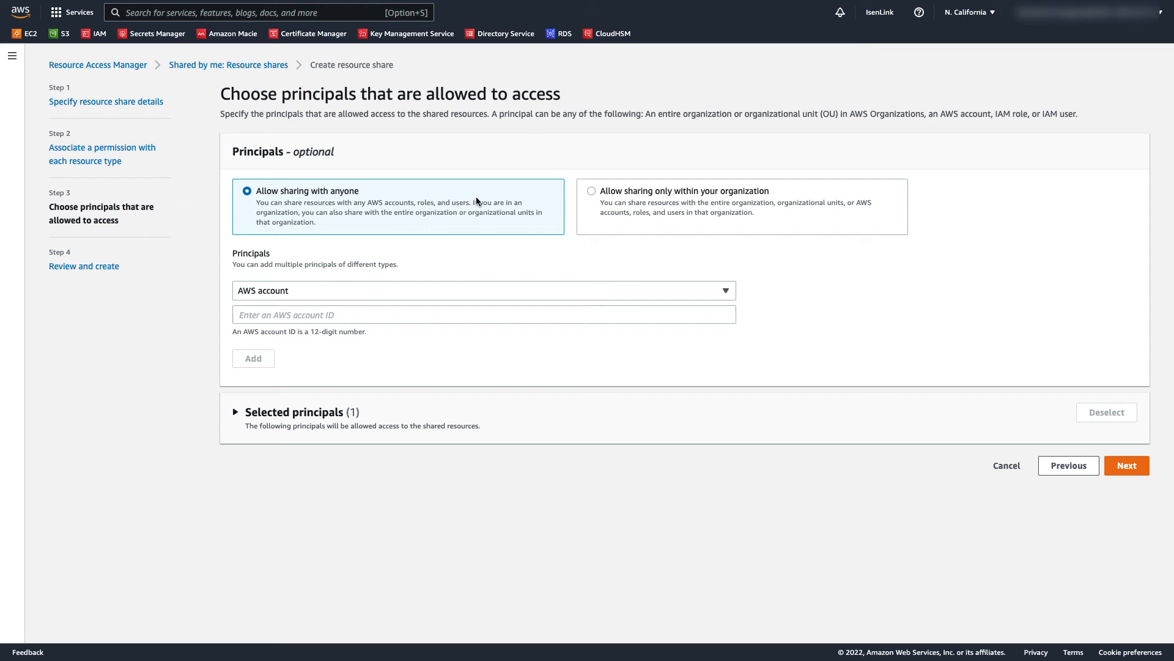
mouse_move(477, 208)
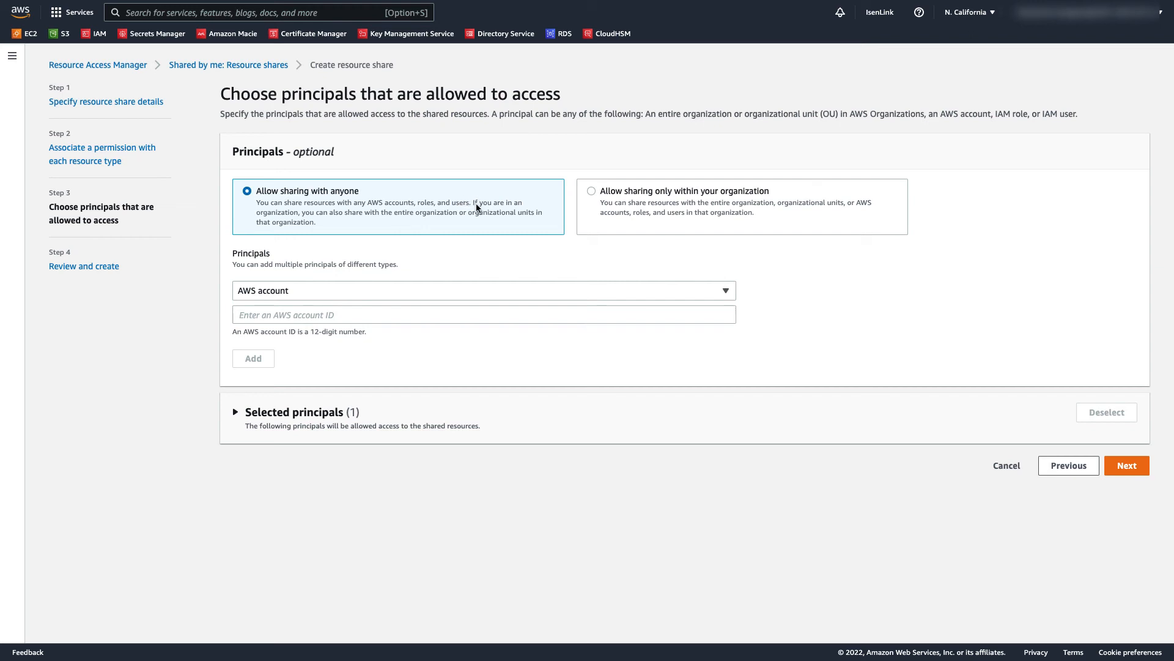
mouse_move(486, 233)
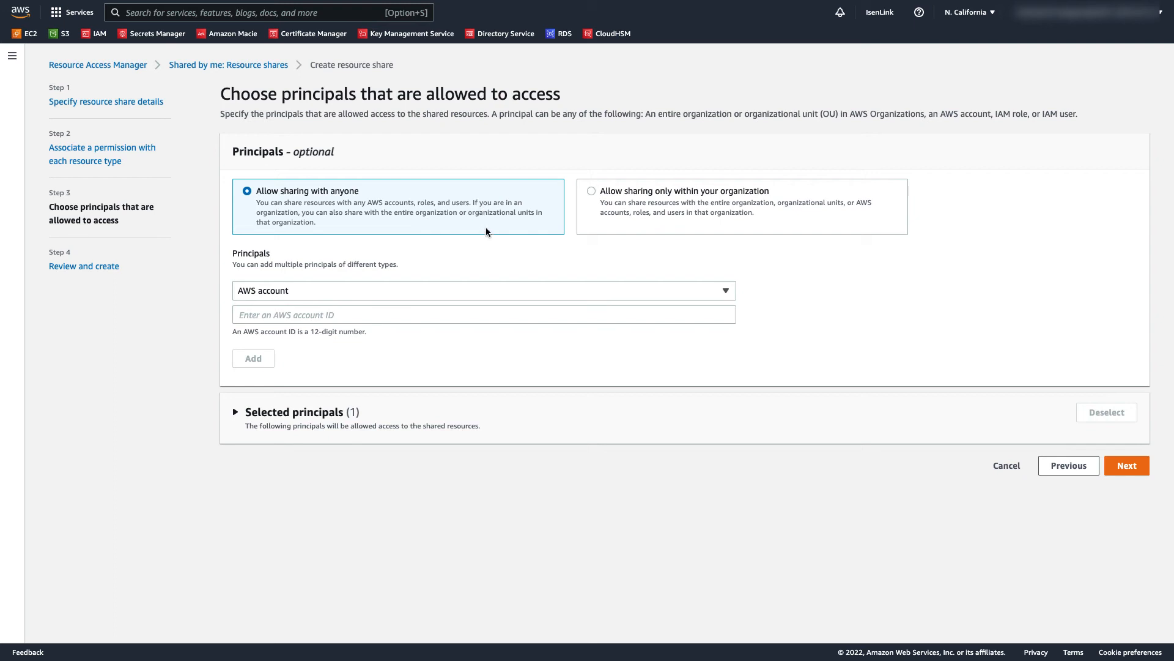
mouse_move(569, 290)
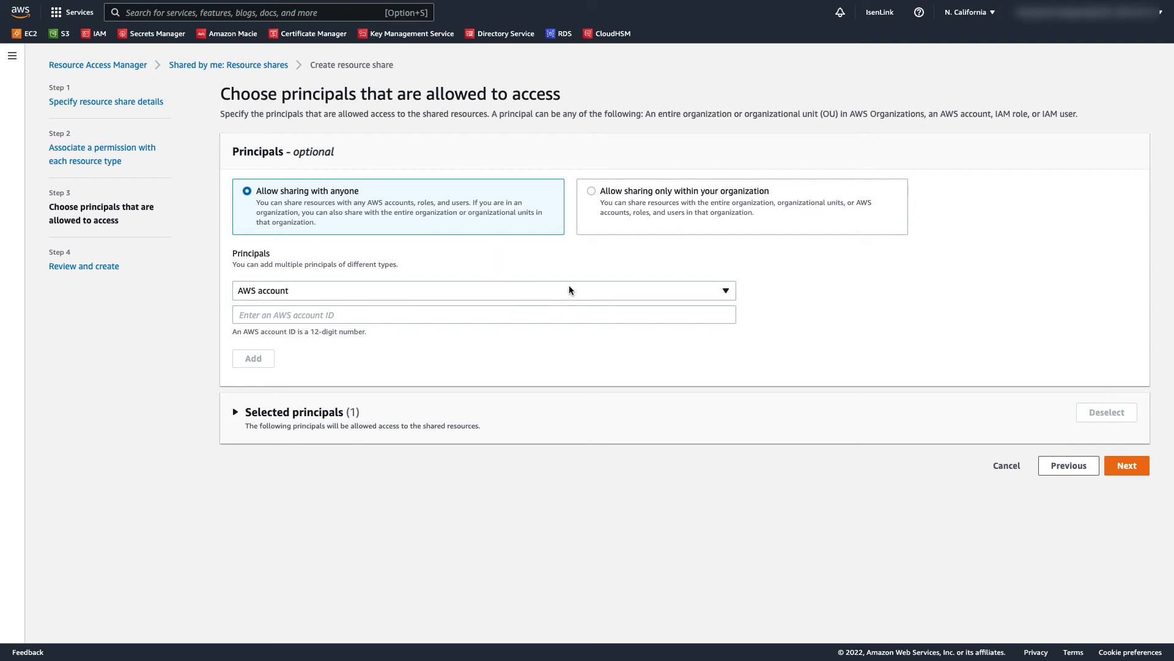
mouse_move(552, 348)
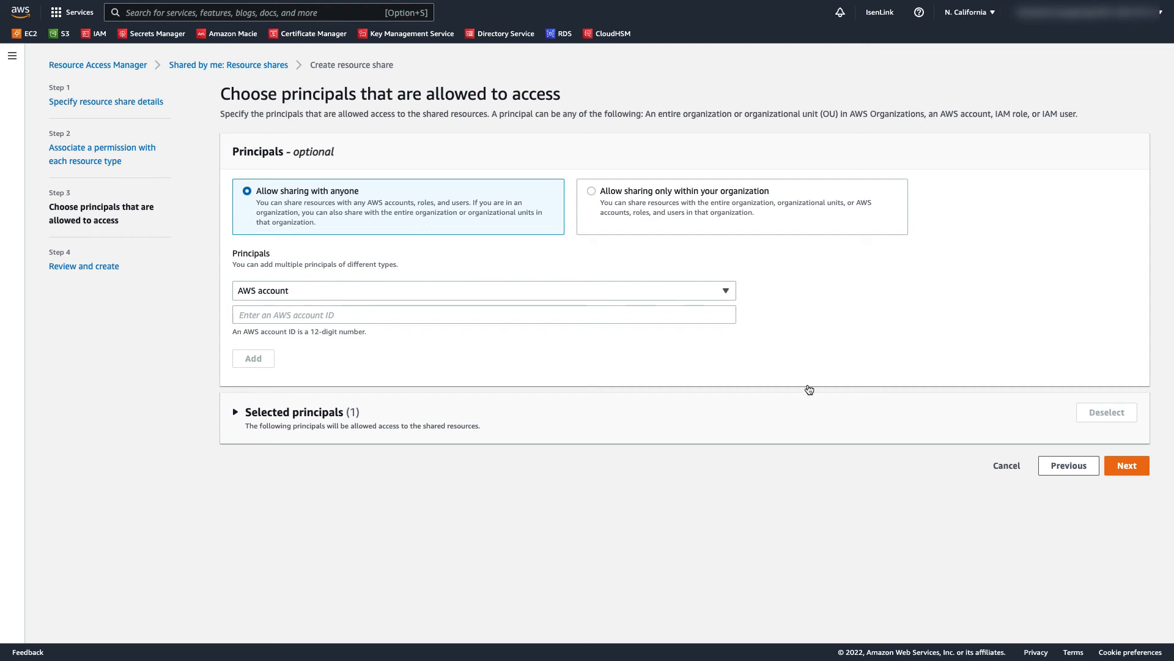
- Review the Demo share's settings and create the resource share
left_click(1126, 465)
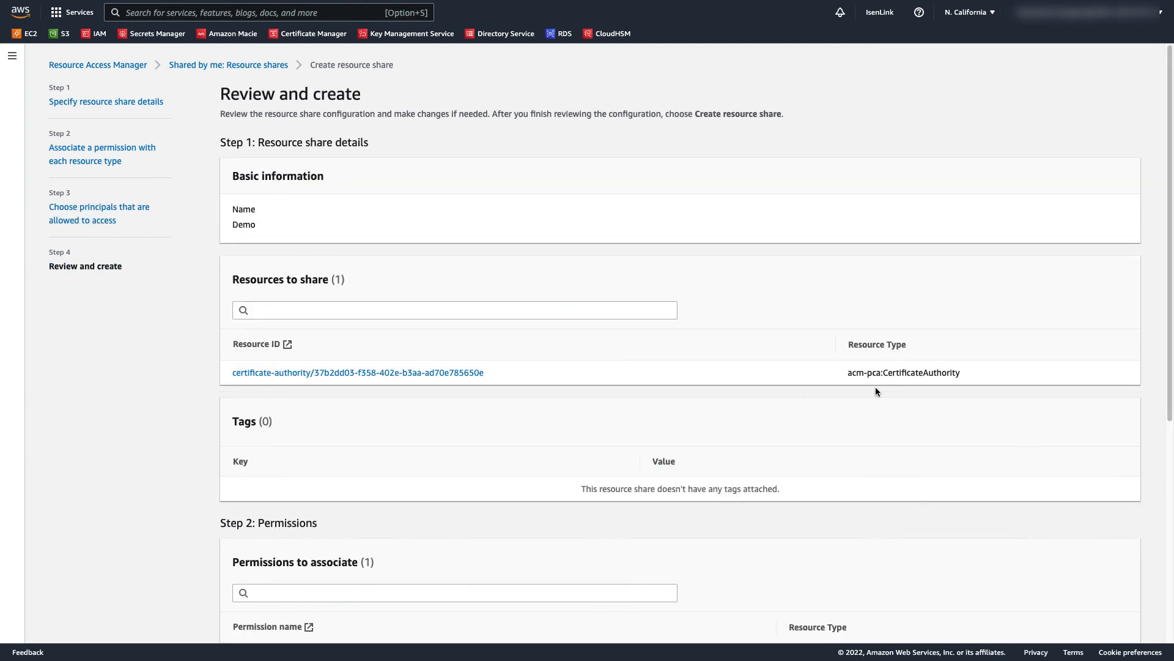
mouse_move(911, 453)
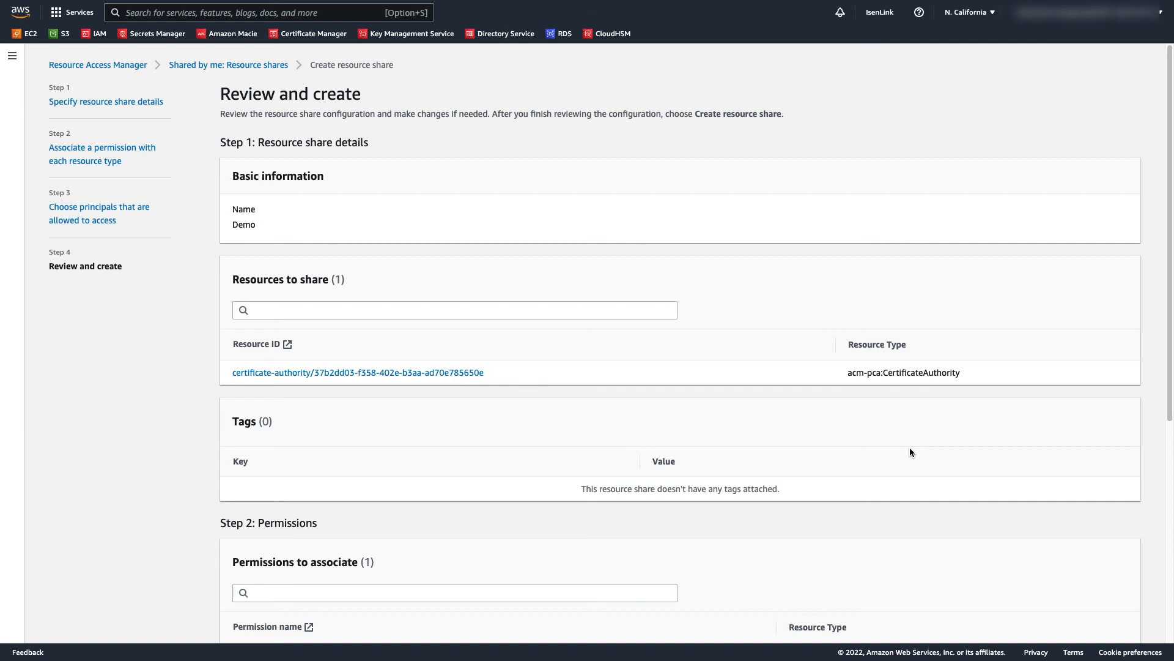
scroll("down", 3)
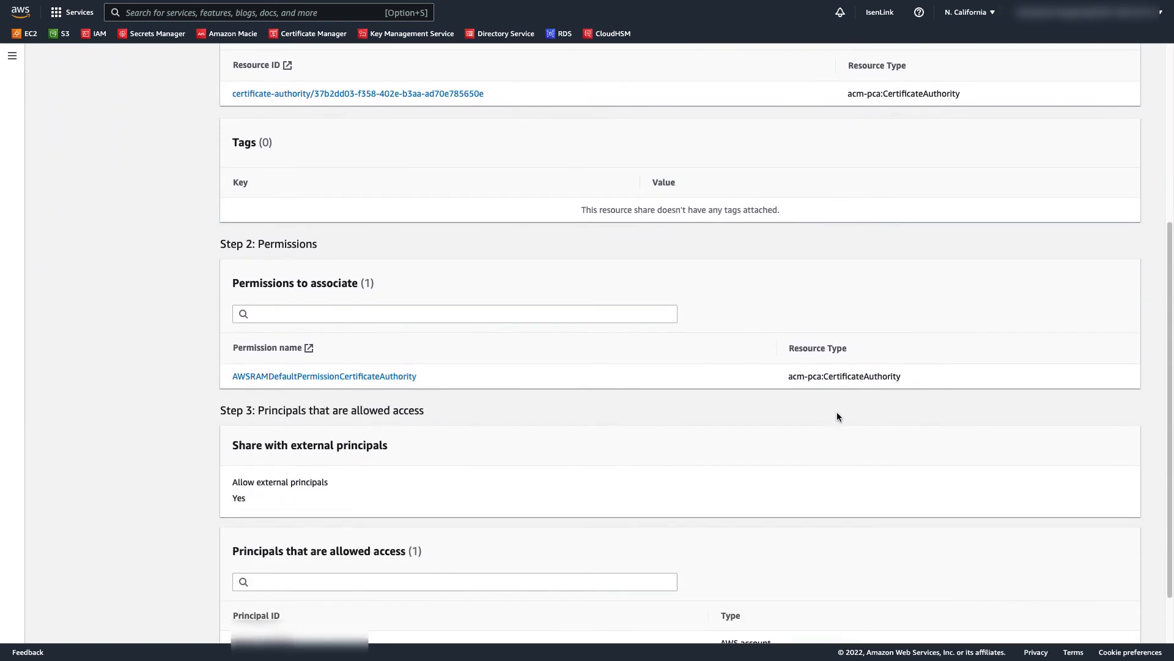
scroll("down", 3)
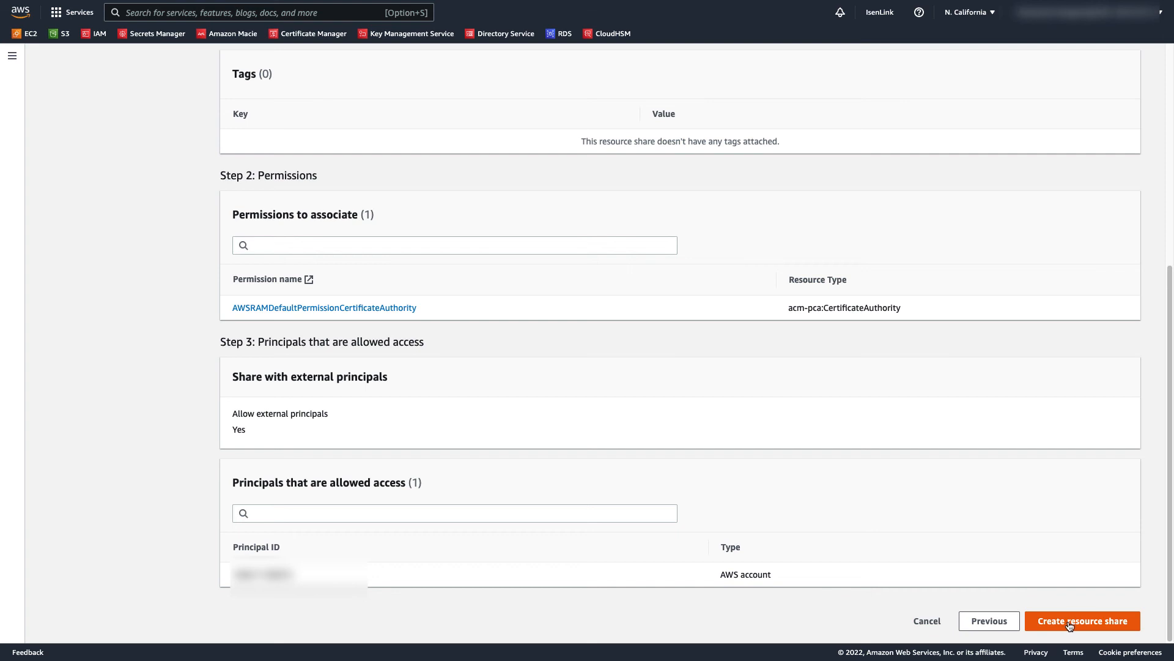
left_click(1081, 620)
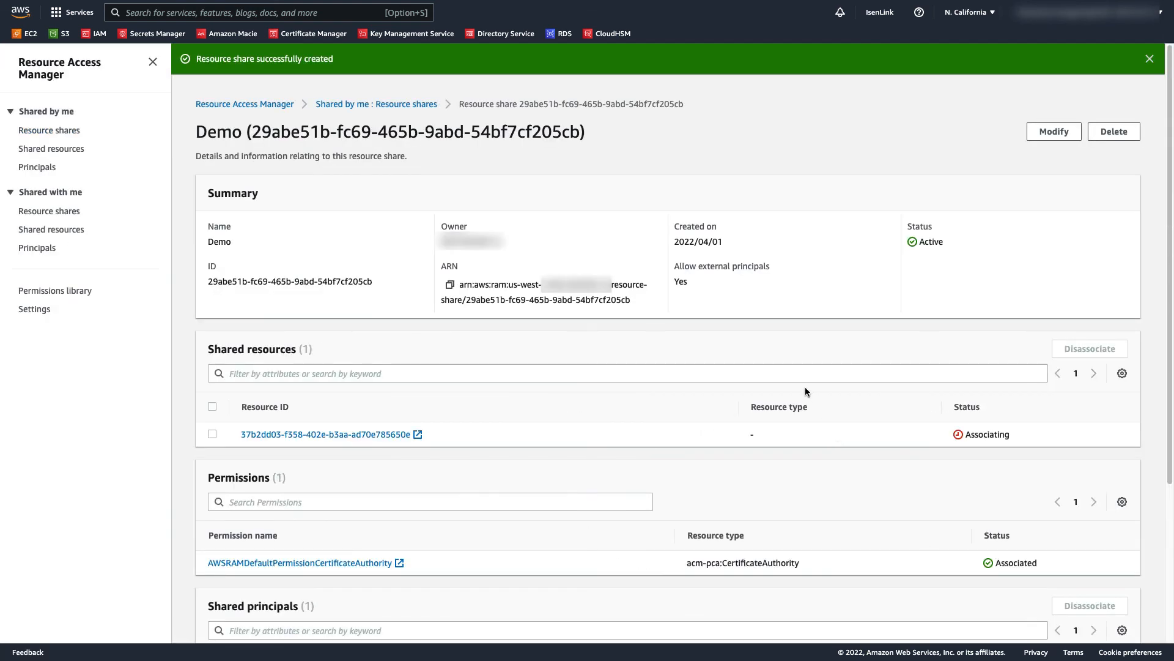
mouse_move(804, 470)
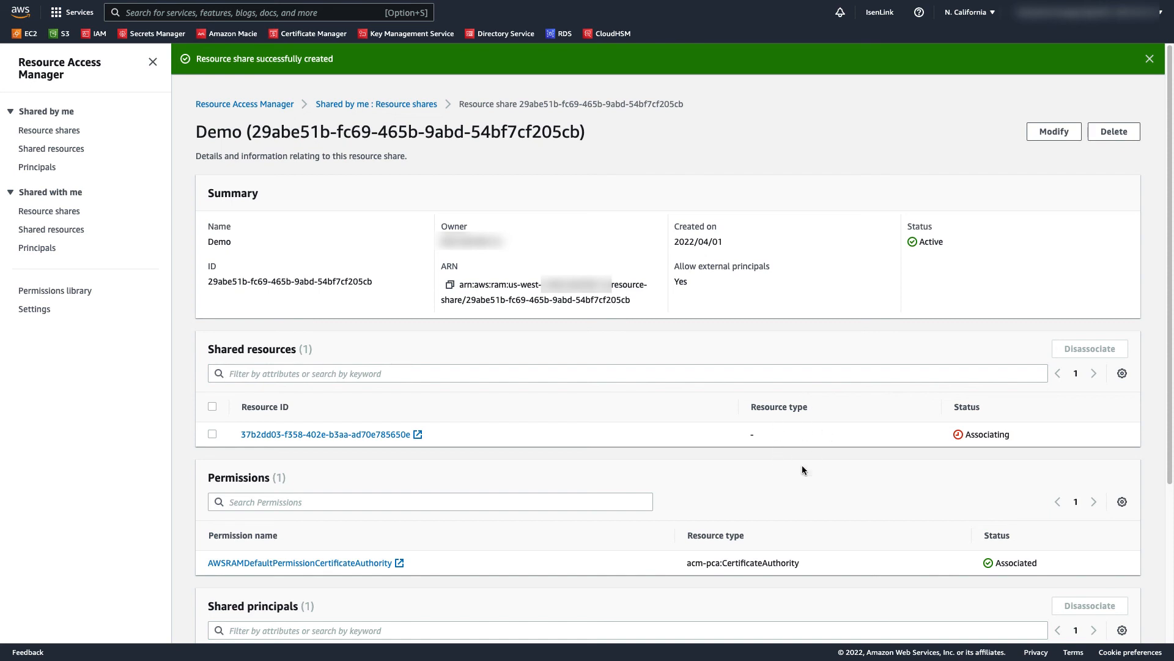
mouse_move(839, 463)
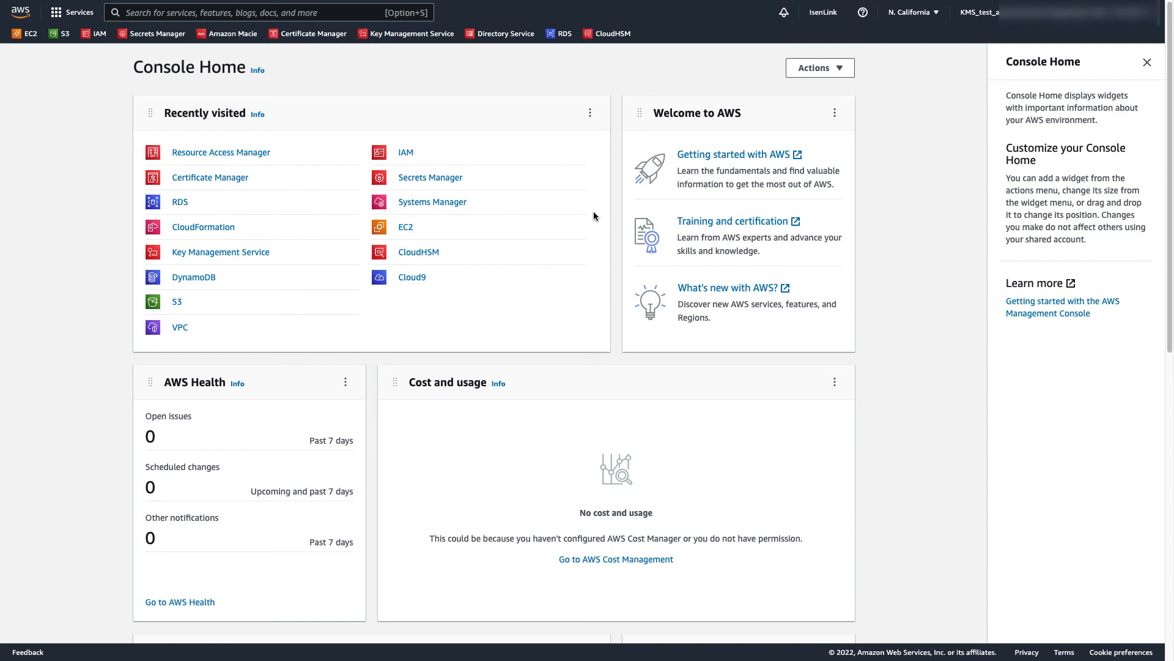
- Open Resource Access Manager from Recently visited in the receiving account
left_click(221, 152)
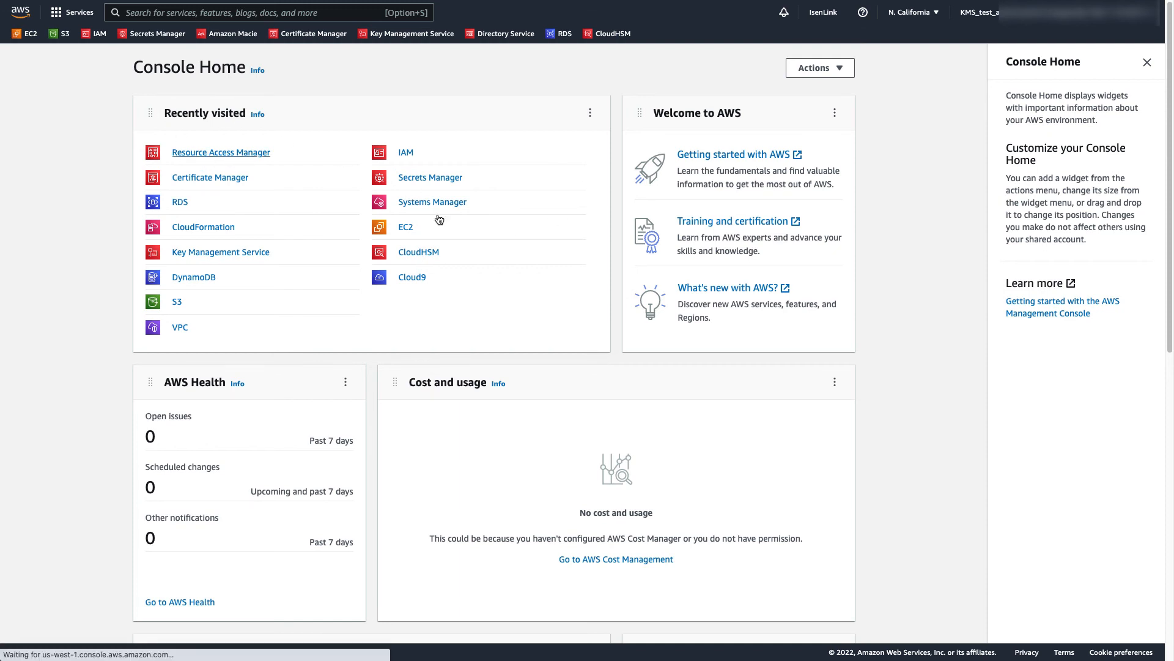
left_click(221, 153)
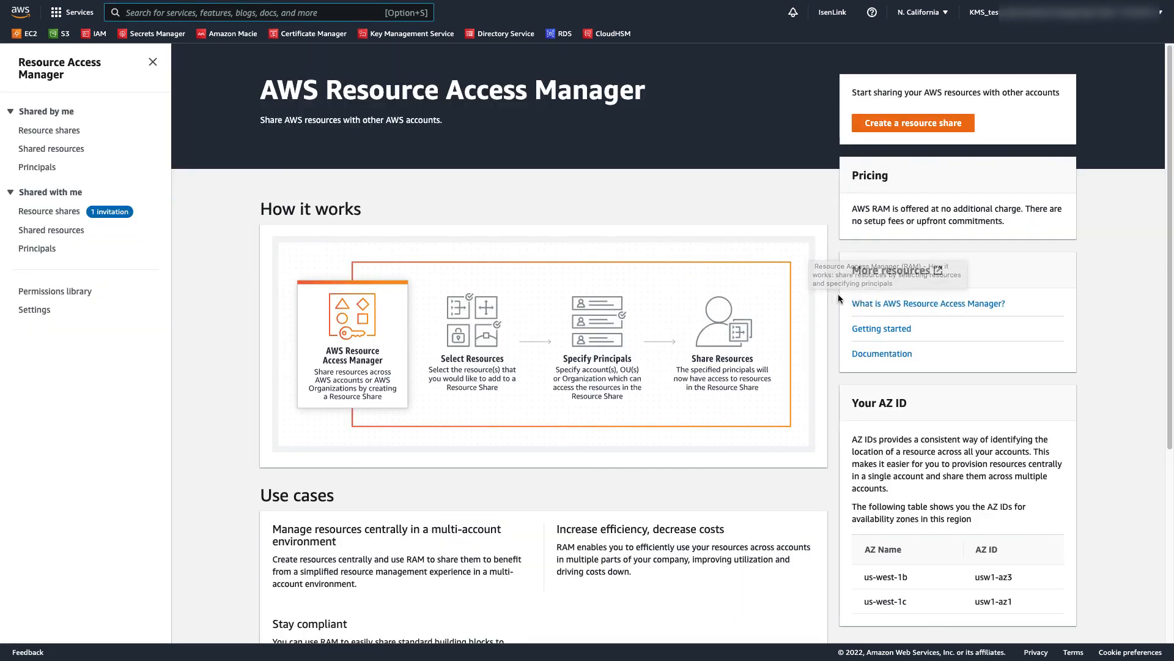
mouse_move(915, 29)
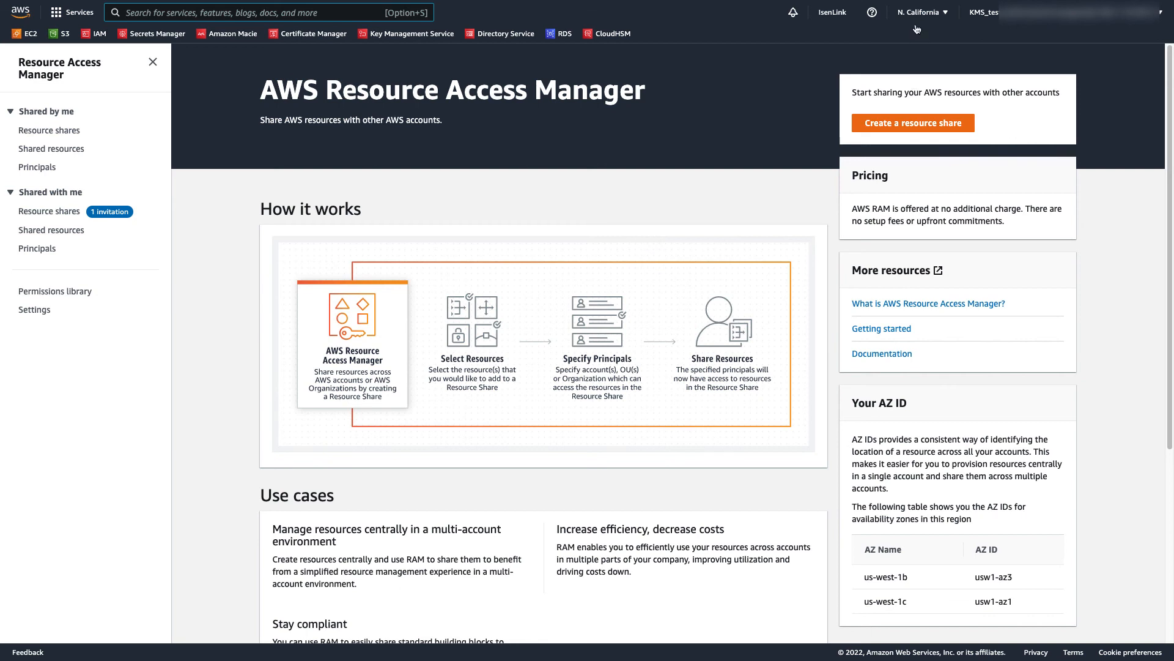
mouse_move(627, 214)
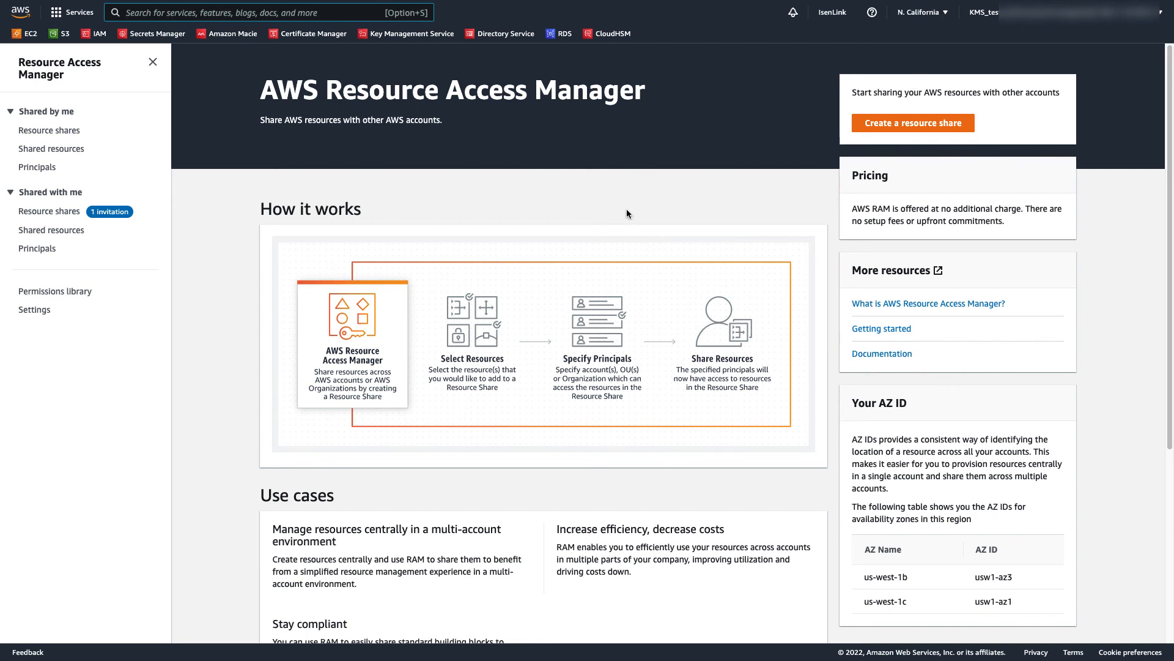
mouse_move(665, 210)
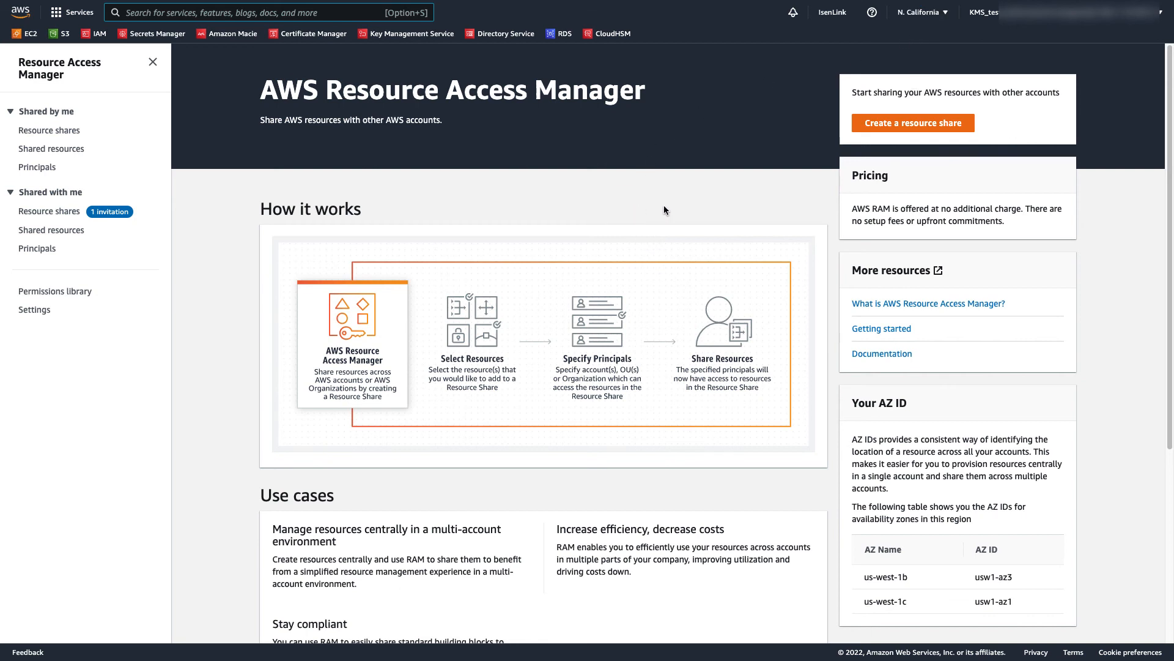
- Open the Demo share under Shared with me and accept the invitation
left_click(50, 211)
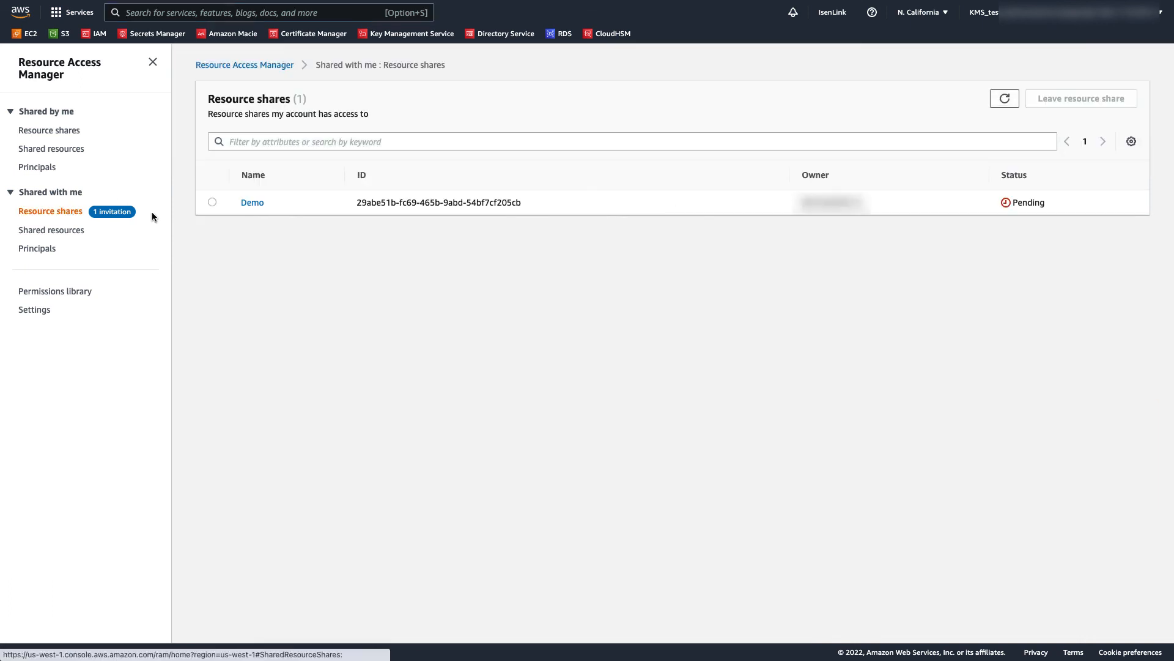
left_click(212, 203)
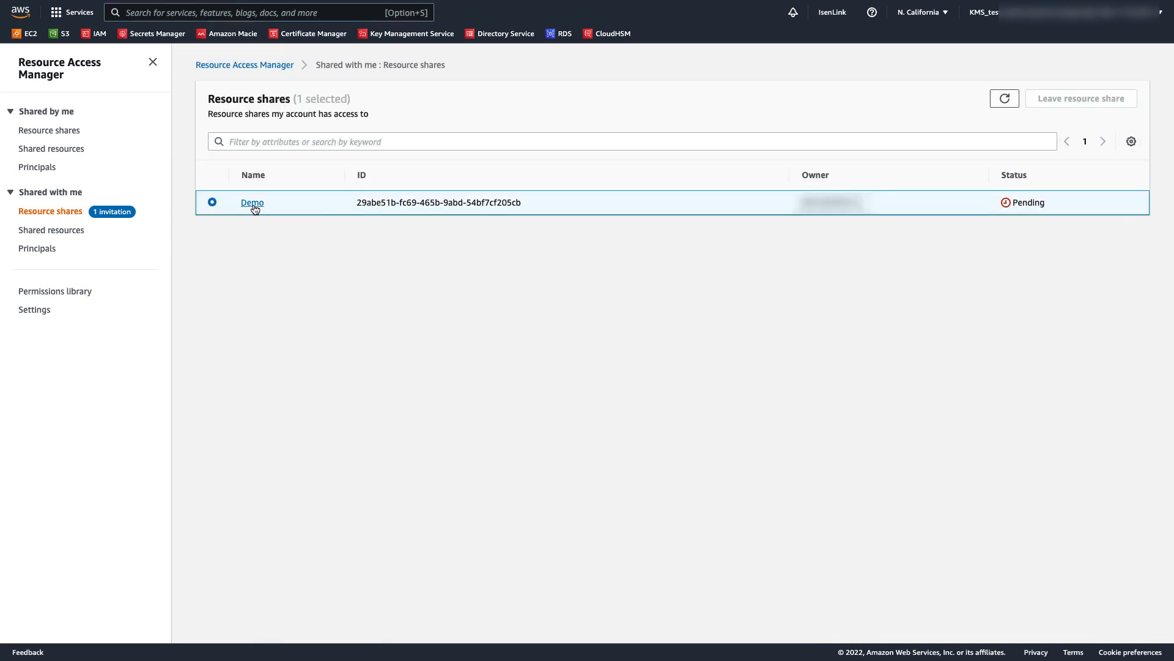
left_click(253, 202)
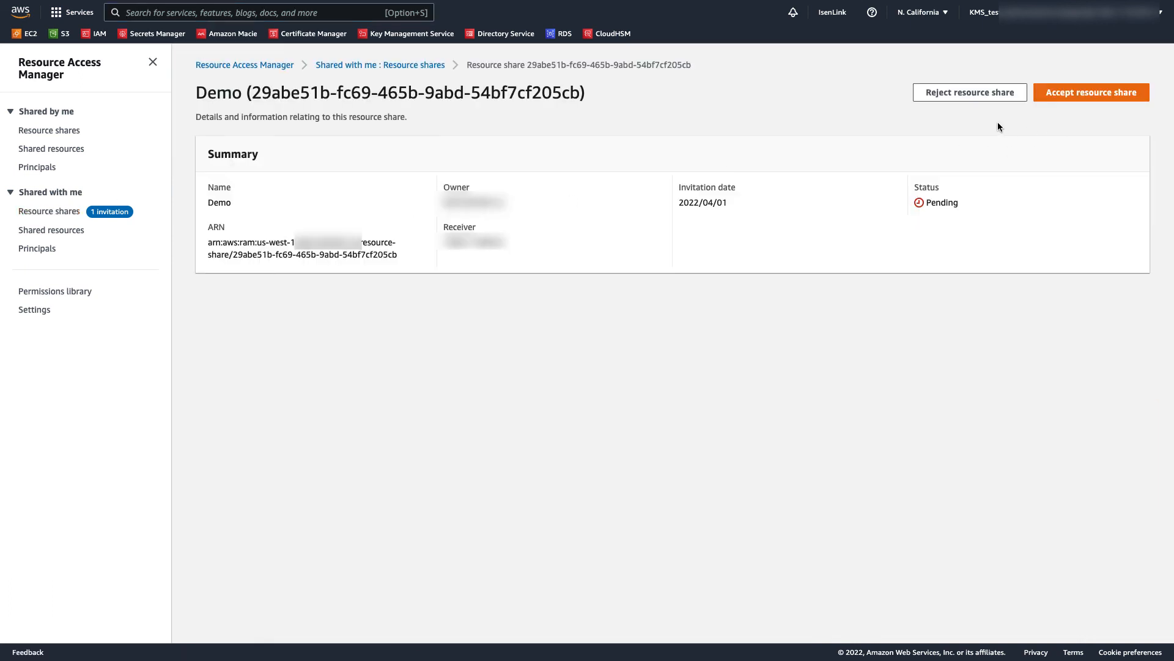
mouse_move(1086, 103)
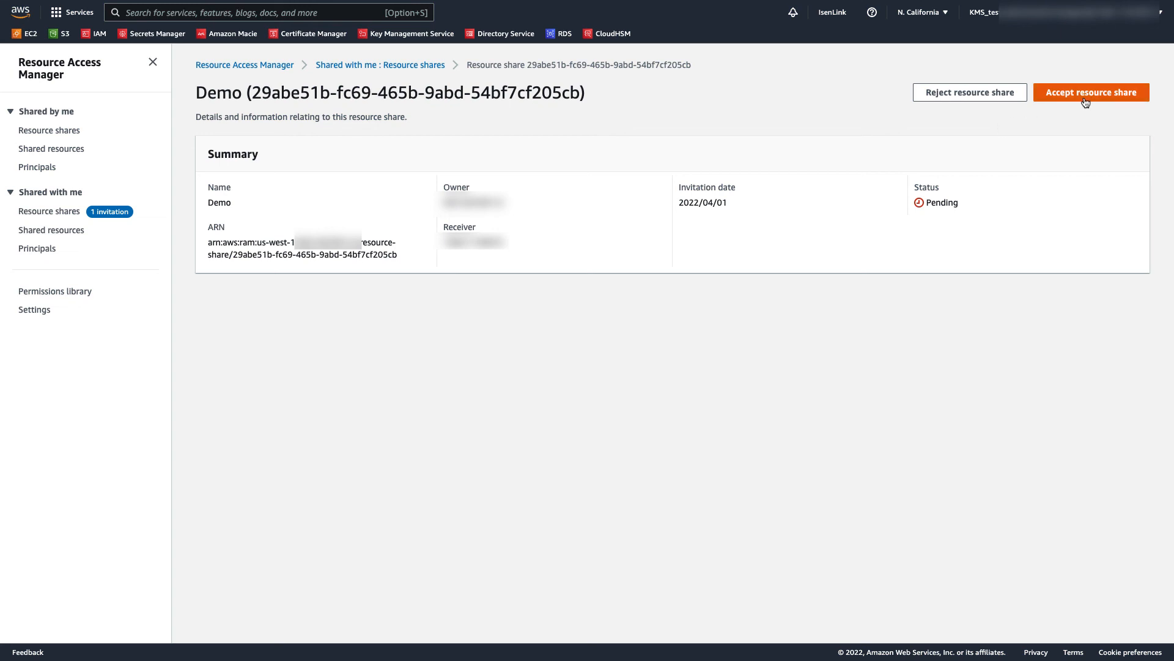
left_click(1091, 93)
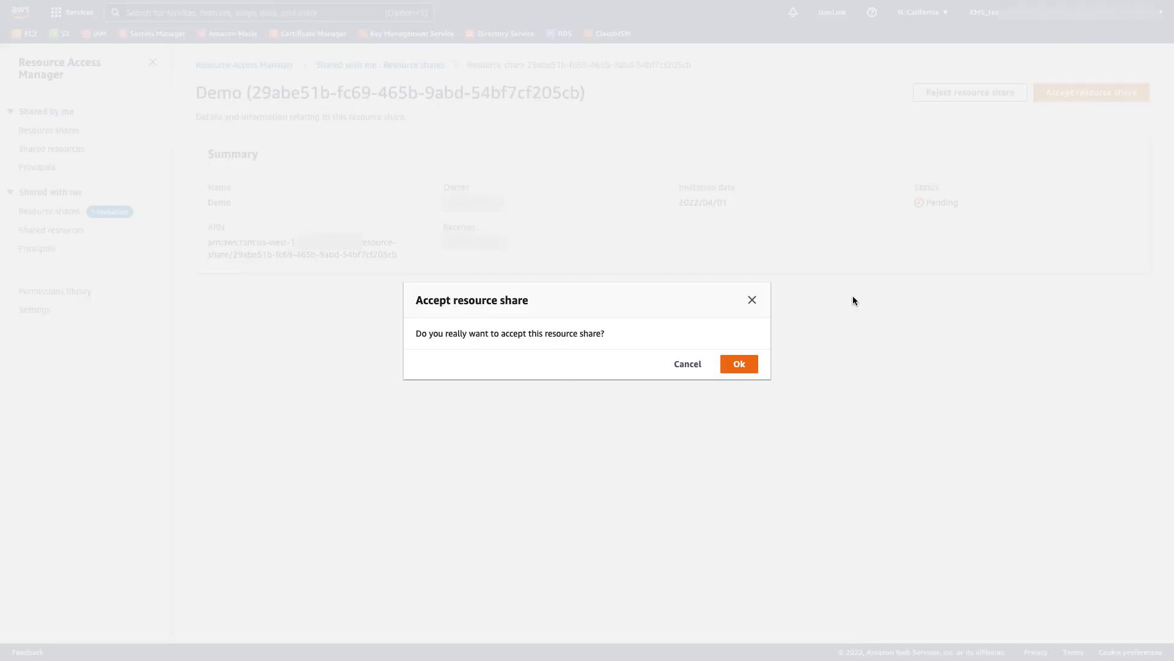
left_click(738, 363)
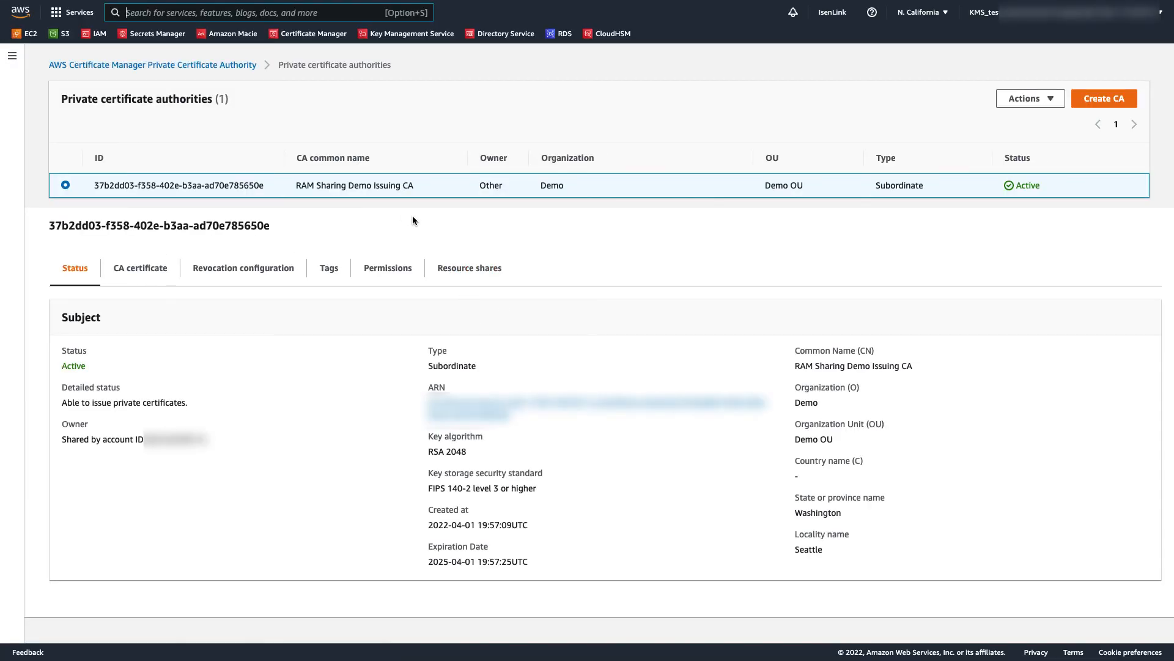
mouse_move(505, 216)
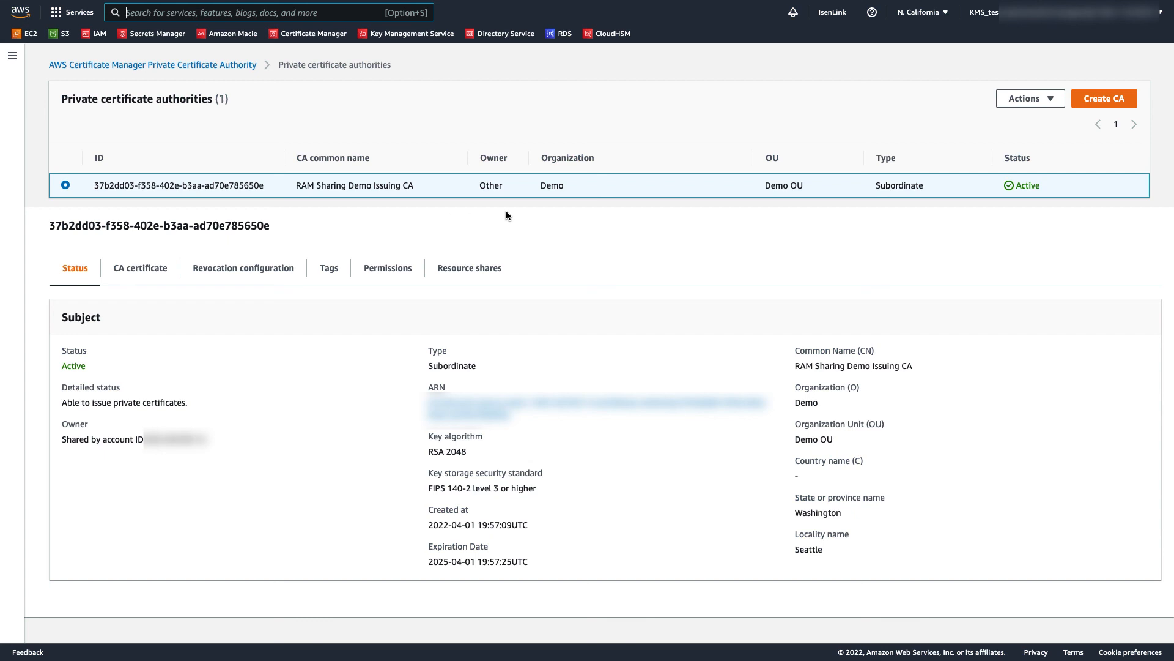
mouse_move(510, 222)
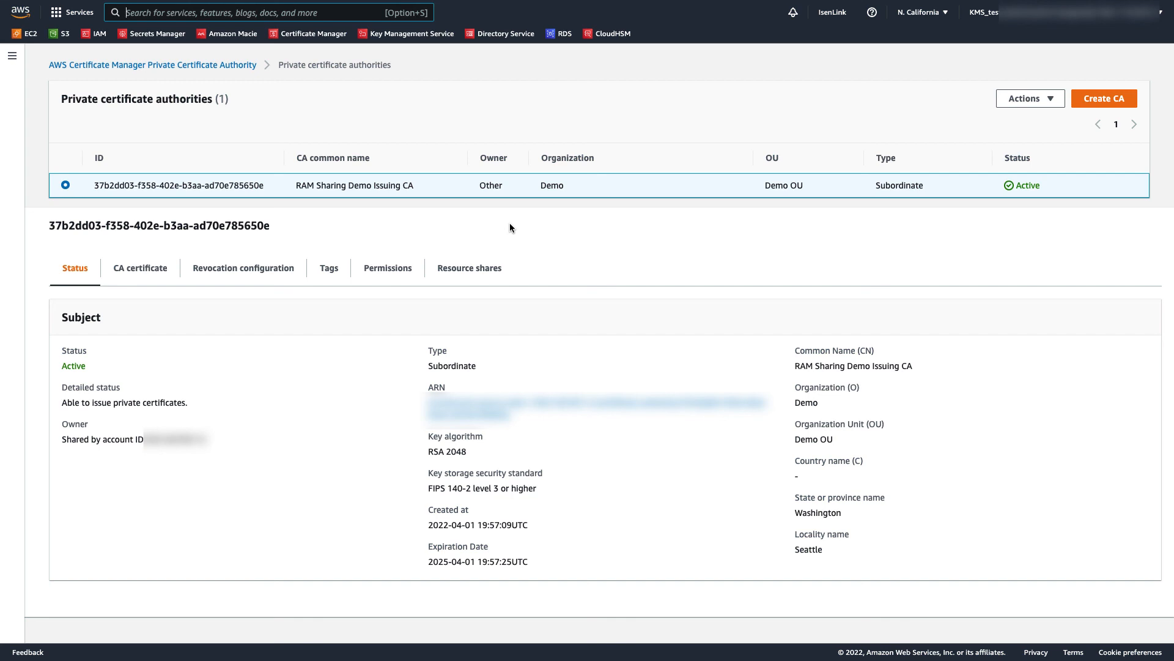
mouse_move(504, 231)
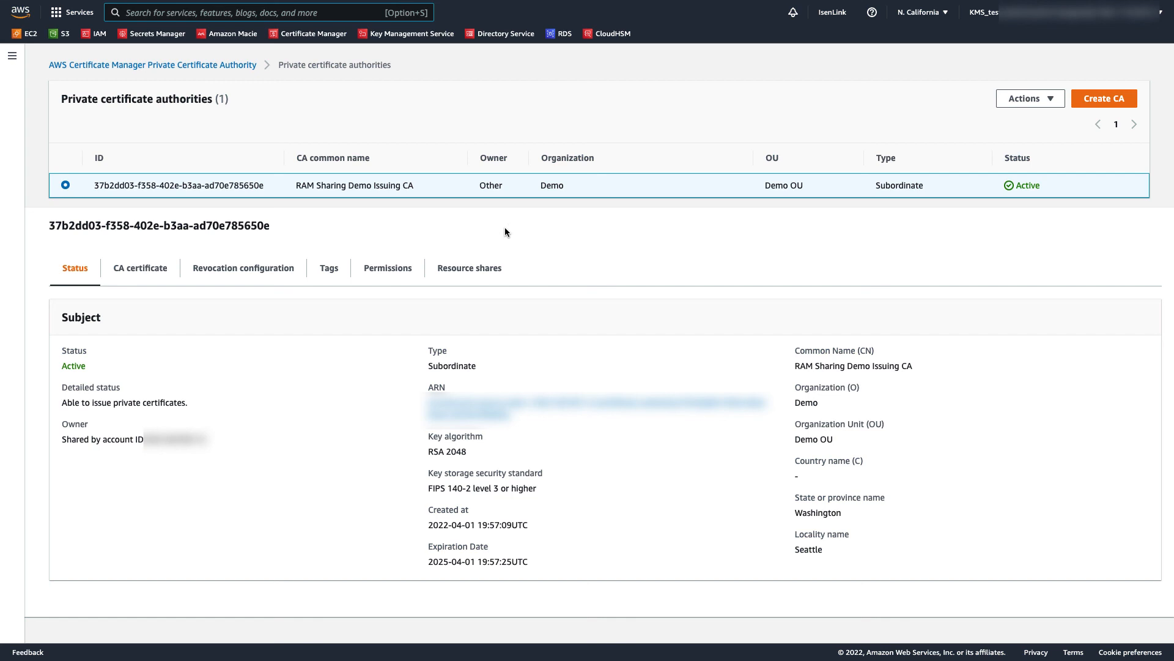